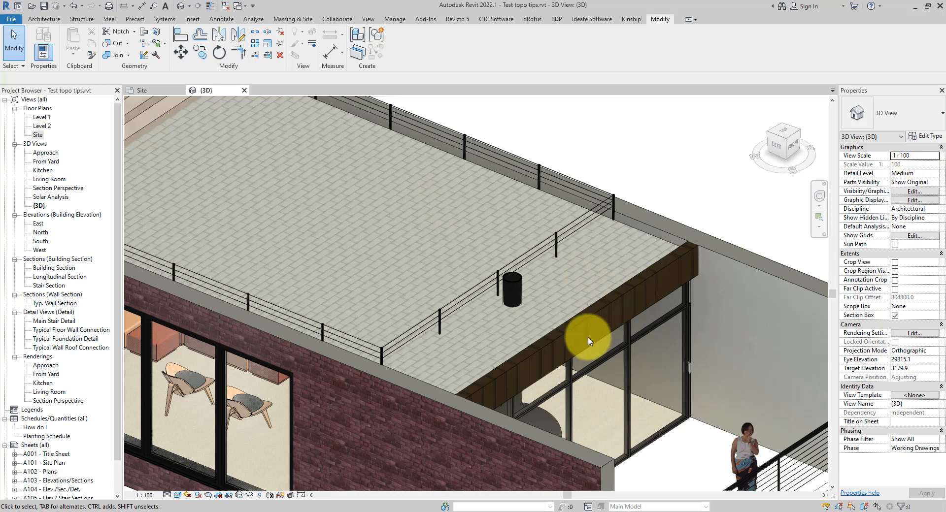
mouse_move(464, 270)
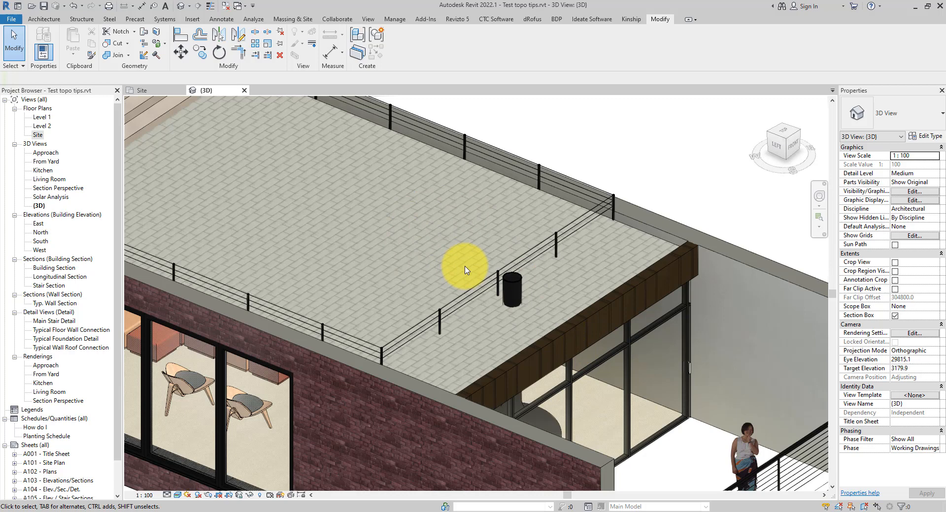
mouse_move(389, 462)
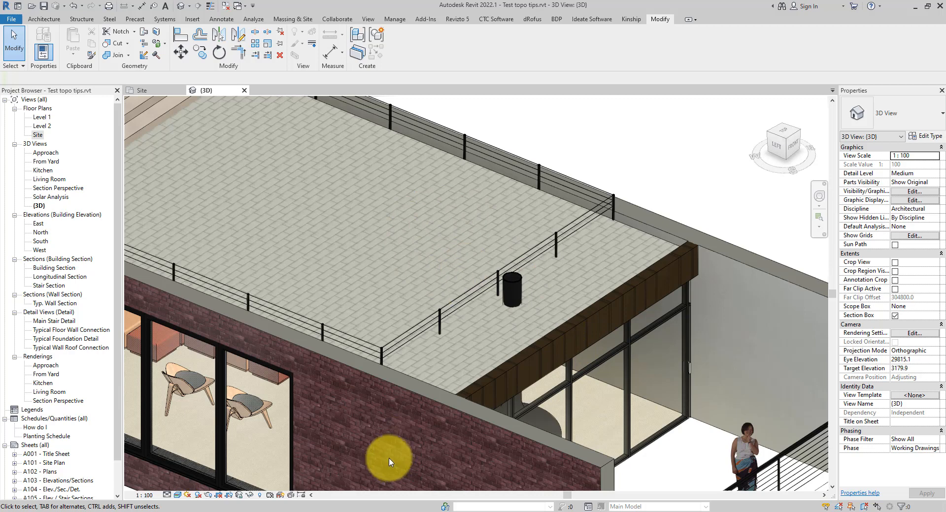
mouse_move(443, 454)
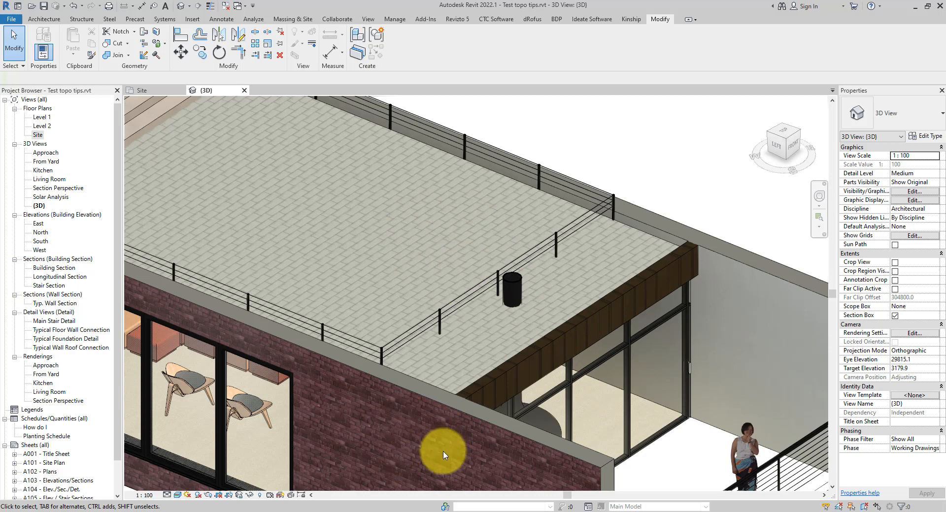
mouse_move(425, 446)
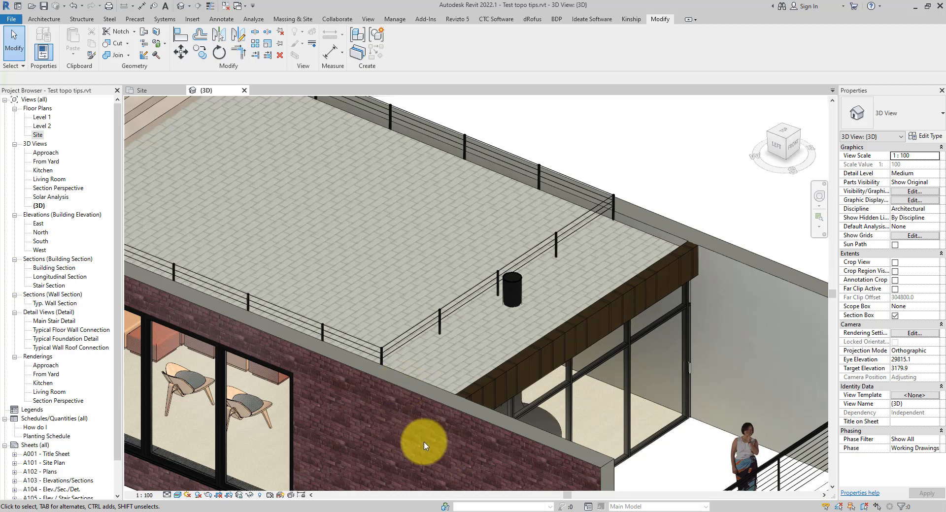
mouse_move(424, 446)
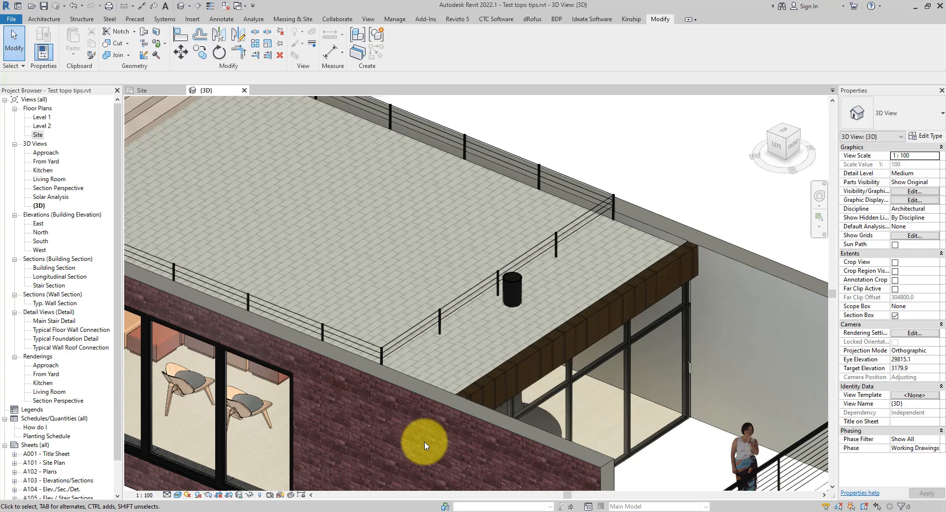
mouse_move(381, 412)
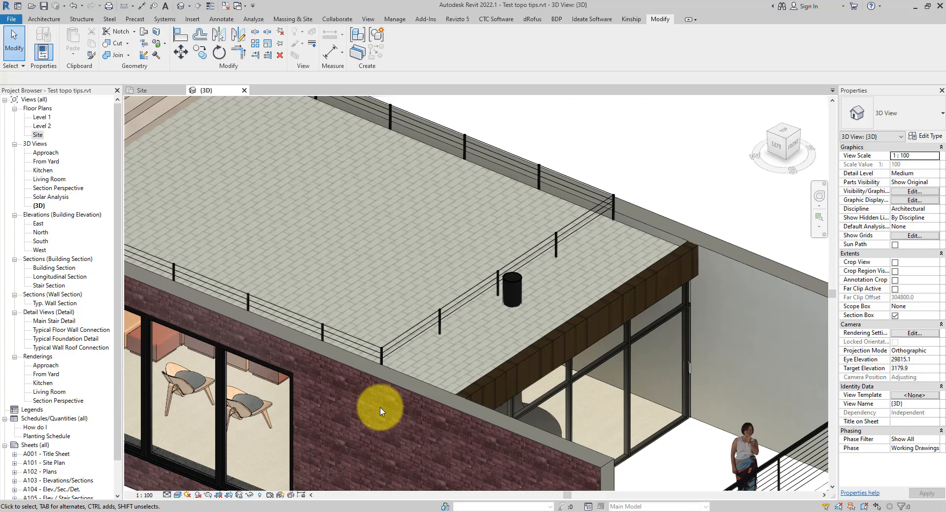
mouse_move(431, 355)
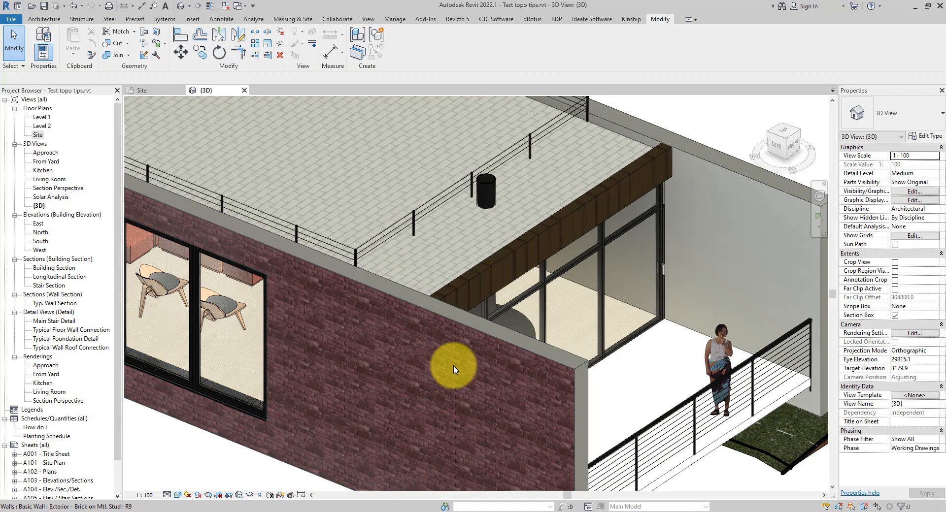
mouse_move(471, 365)
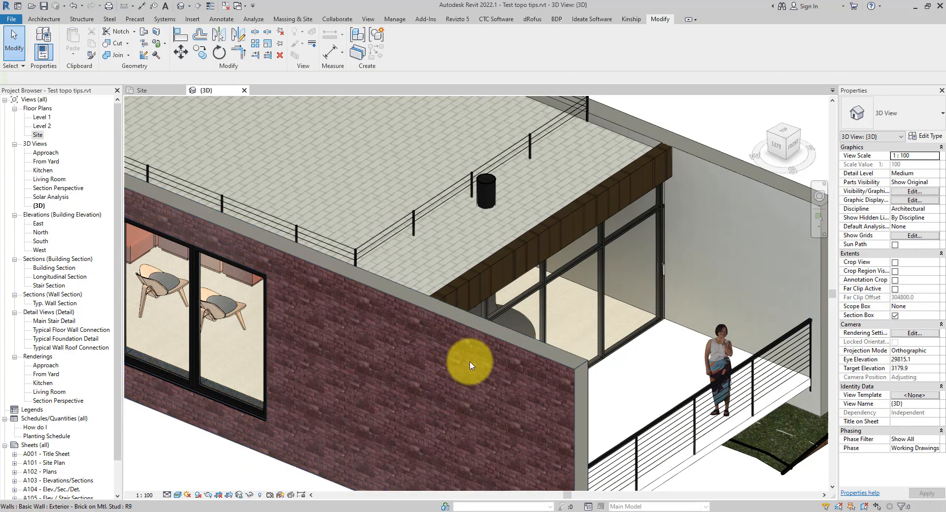
mouse_move(471, 366)
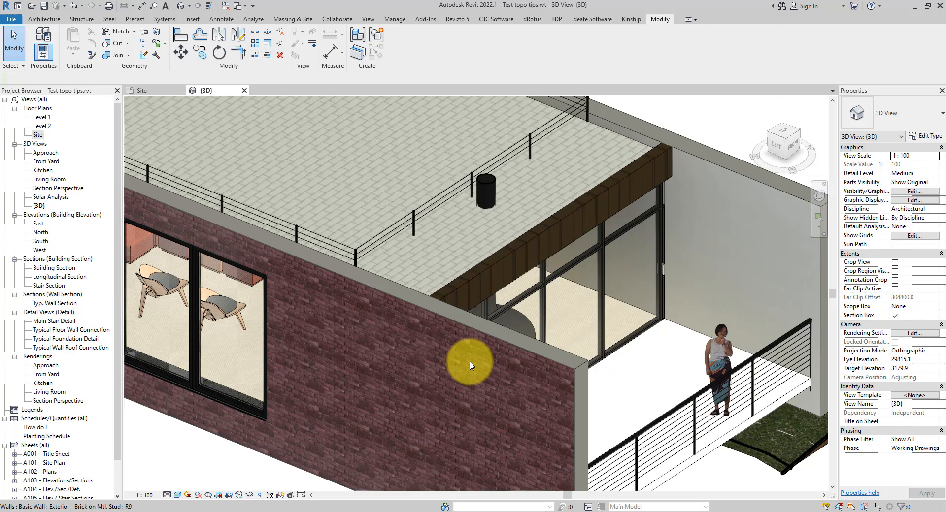
mouse_move(471, 365)
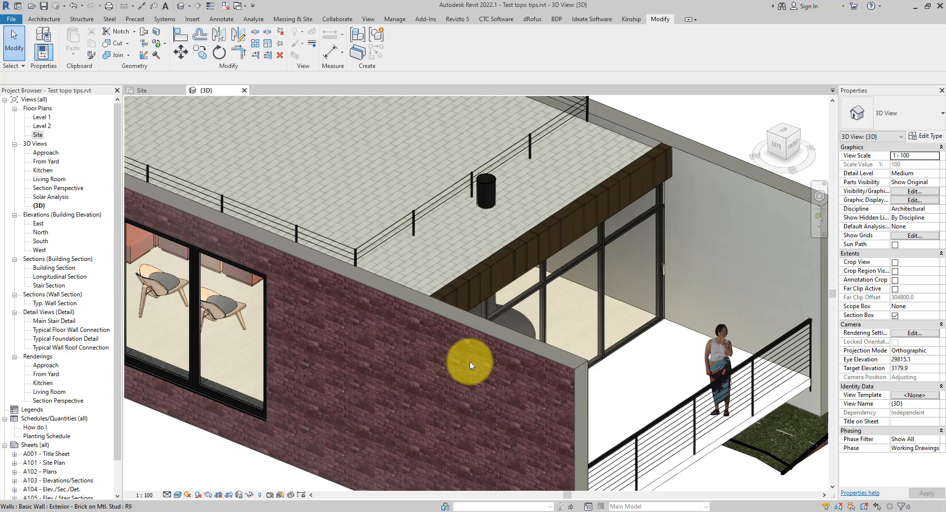
- Switch the 3D view to Hidden Line display and select the flat warm roof
left_click_drag(471, 366, 480, 296)
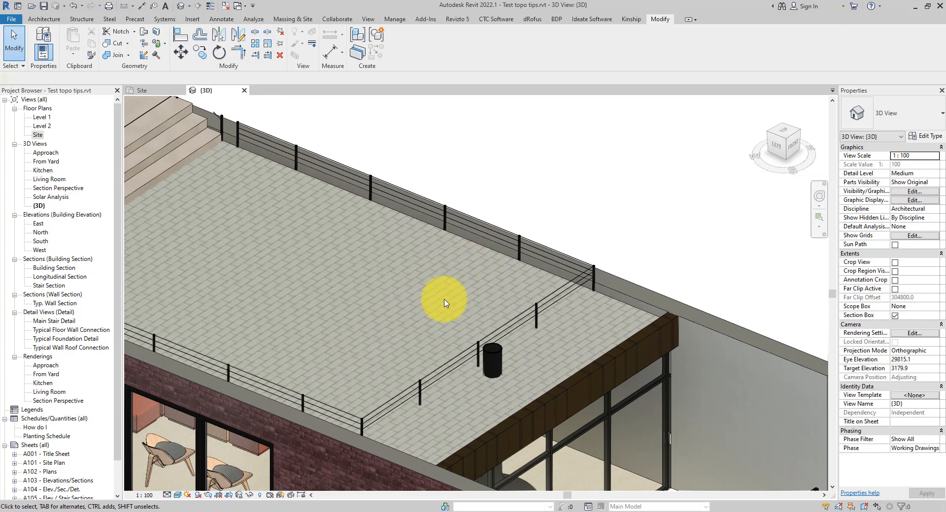
mouse_move(453, 273)
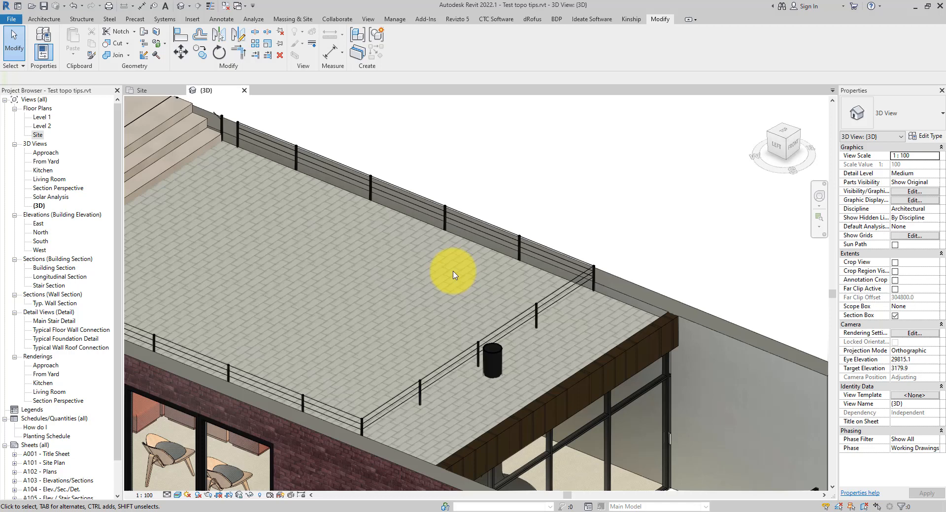
mouse_move(192, 222)
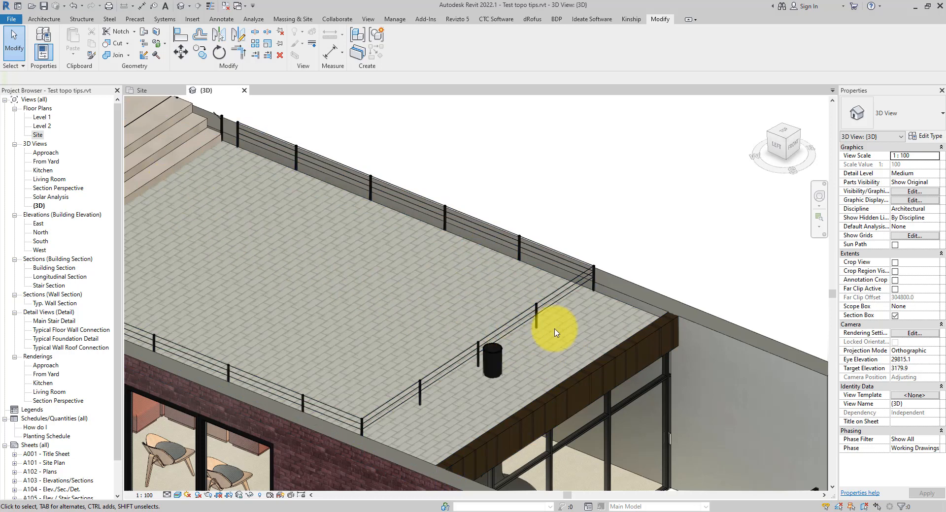
left_click(178, 495)
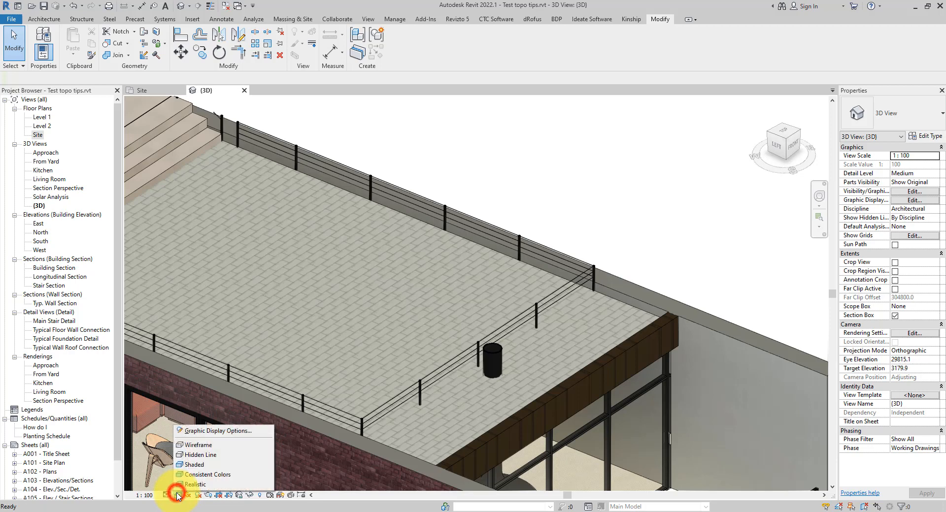
left_click(197, 444)
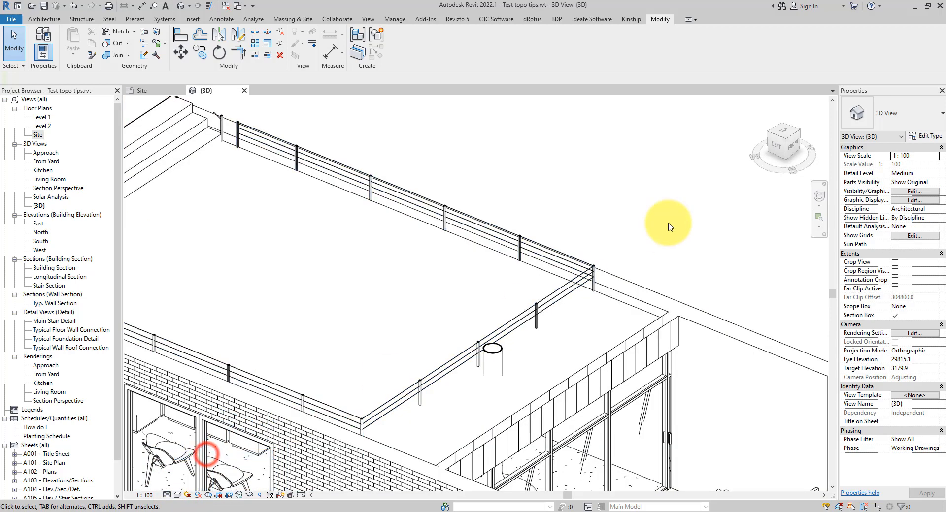
left_click(567, 262)
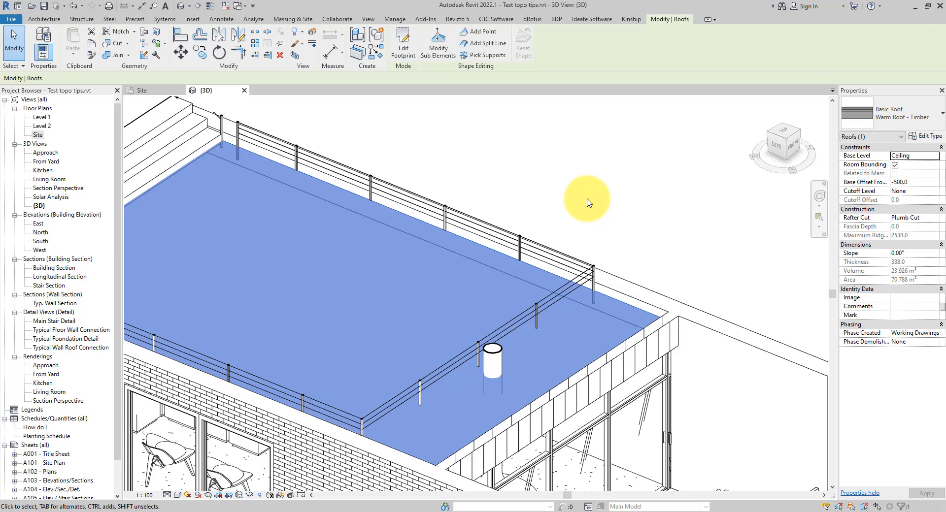
mouse_move(728, 180)
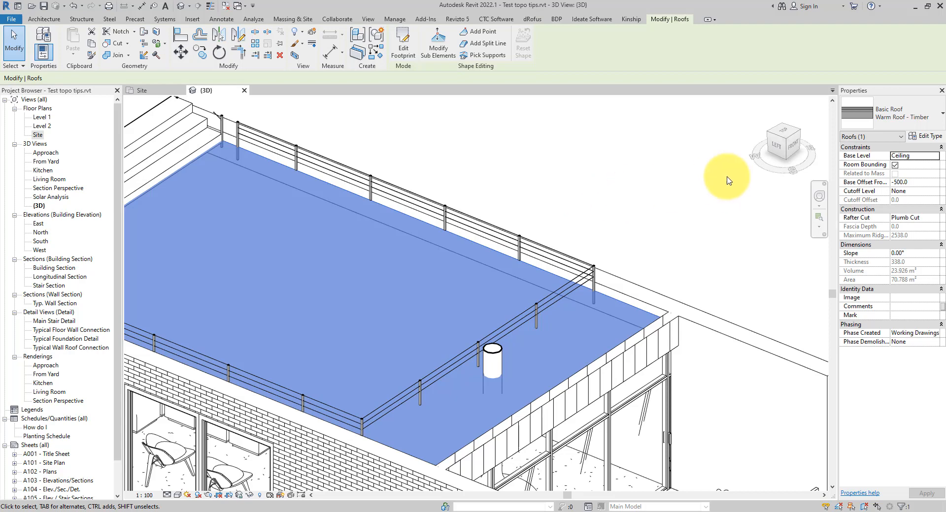
- Reach the Roofing - Asphalt finish layer's material settings via the Warm Roof - Timber structure
left_click(926, 136)
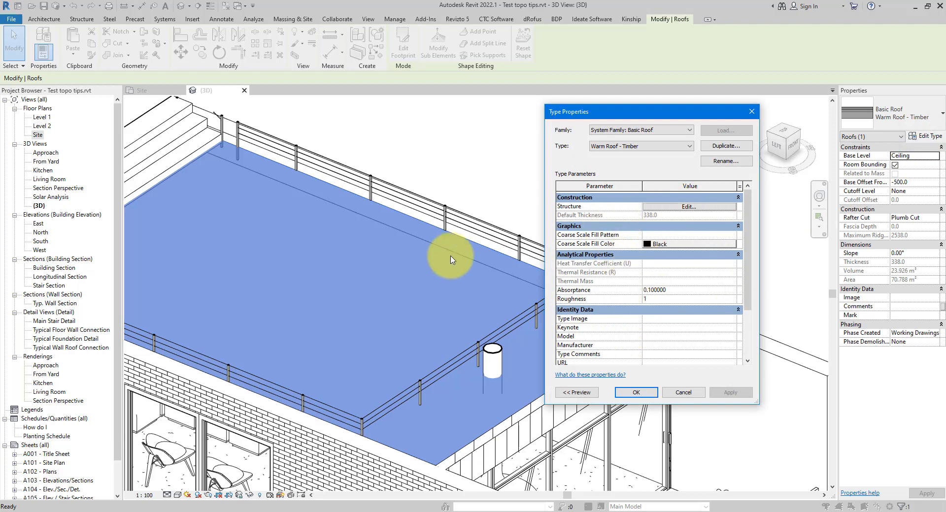
mouse_move(421, 285)
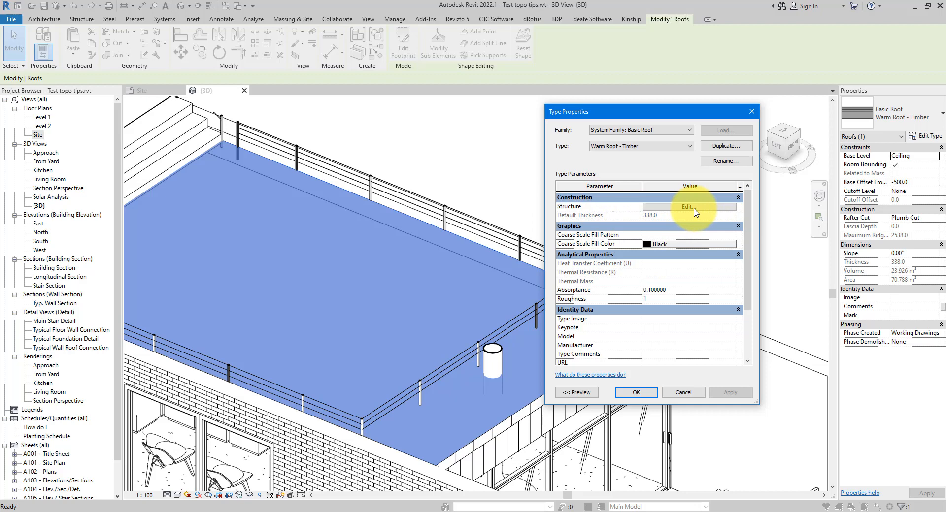
left_click(686, 206)
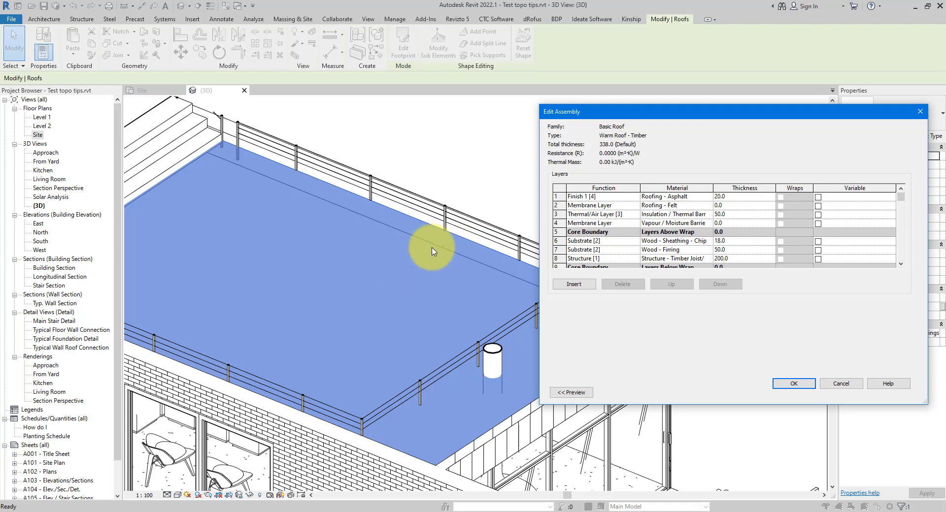
left_click(663, 196)
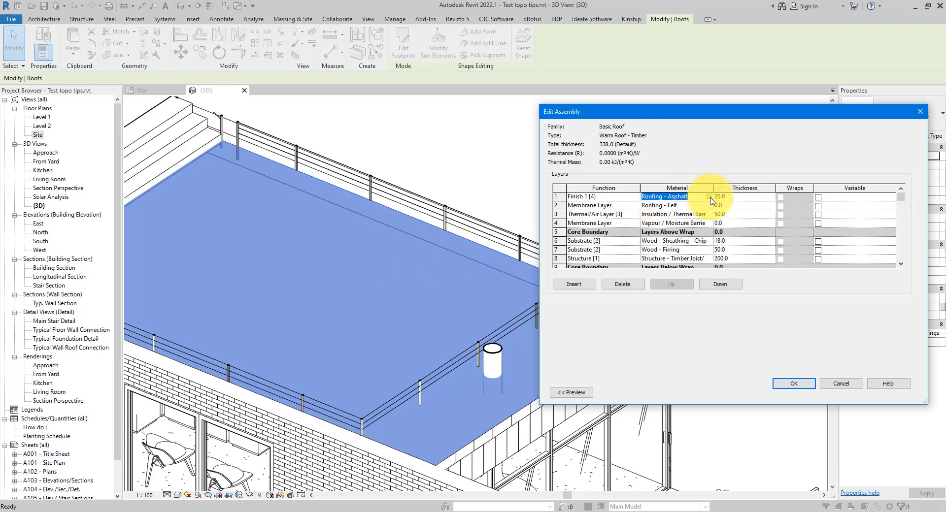
left_click(710, 196)
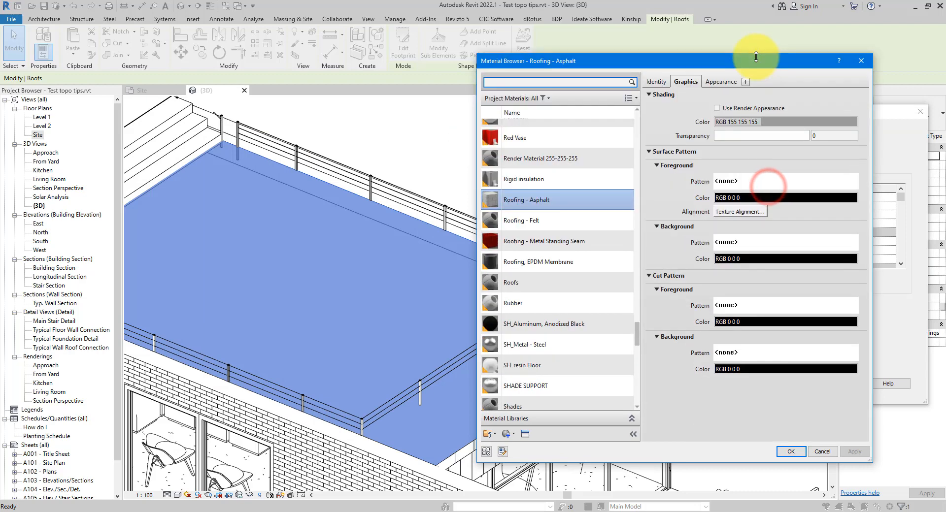
- Assign the Block 225x450 model surface pattern to the Roofing - Asphalt material
left_click(719, 82)
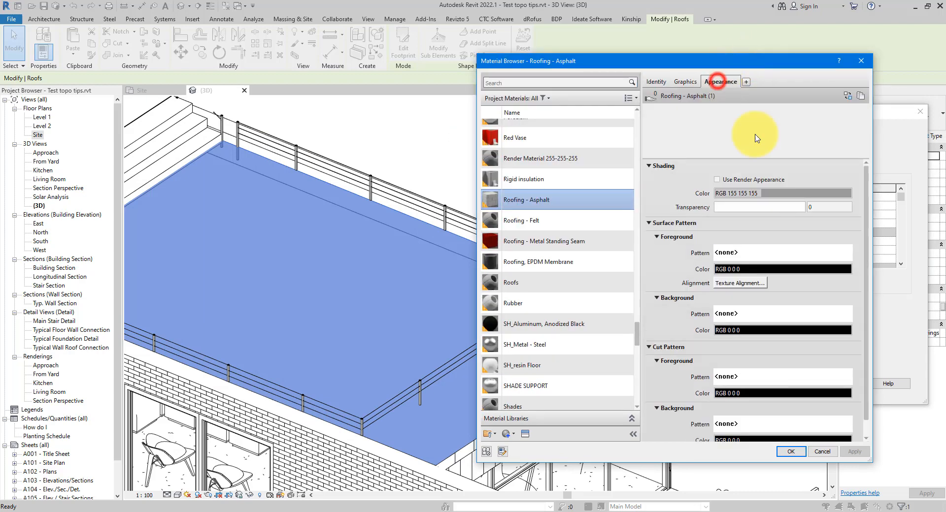
left_click(719, 81)
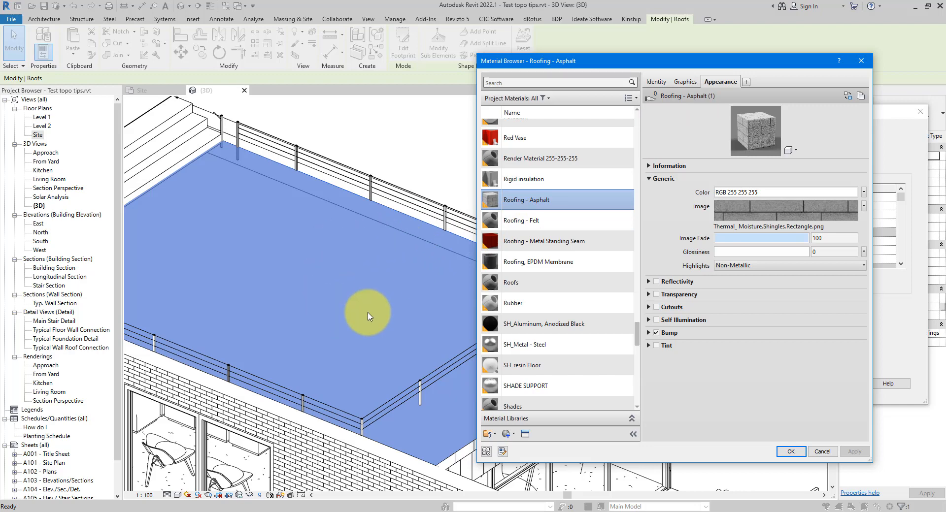
mouse_move(711, 127)
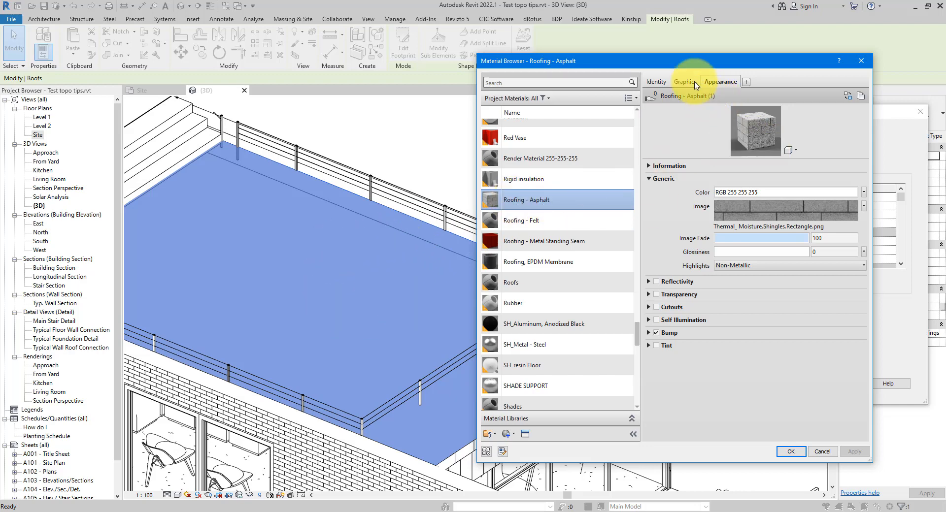
left_click(685, 81)
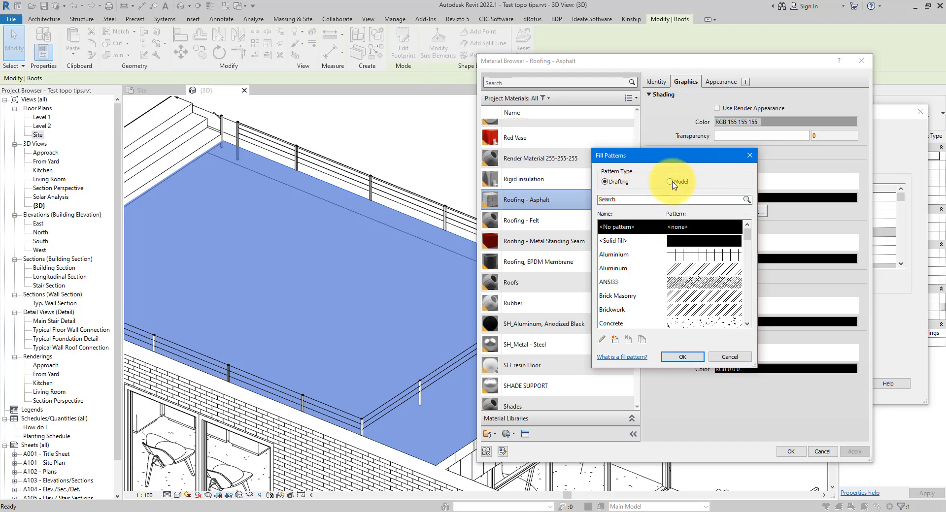
left_click(666, 181)
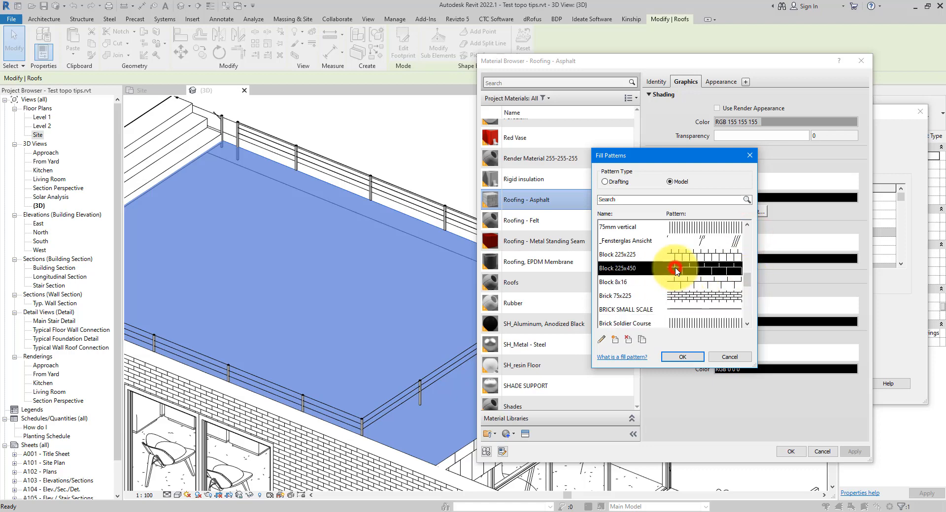
left_click(681, 356)
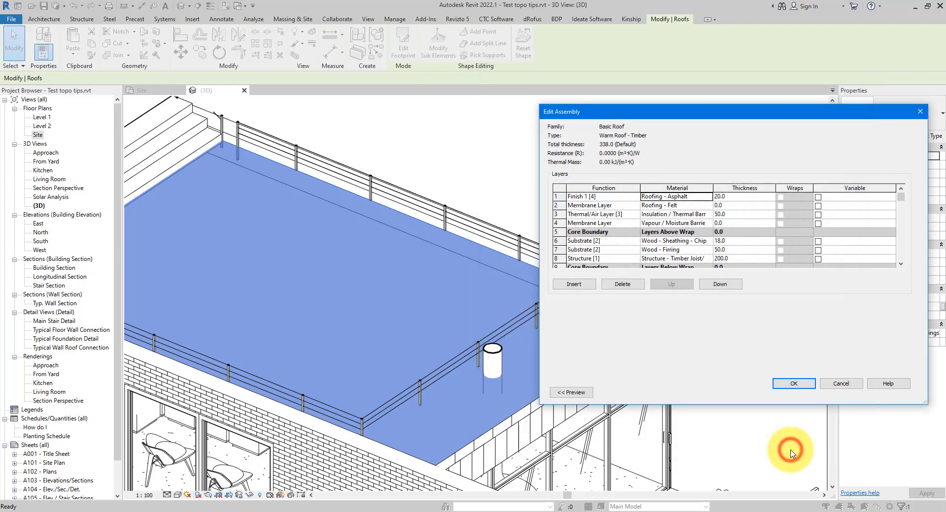
- Confirm the roof assembly so the block pattern shows, then select the roof by a pattern line
left_click(792, 383)
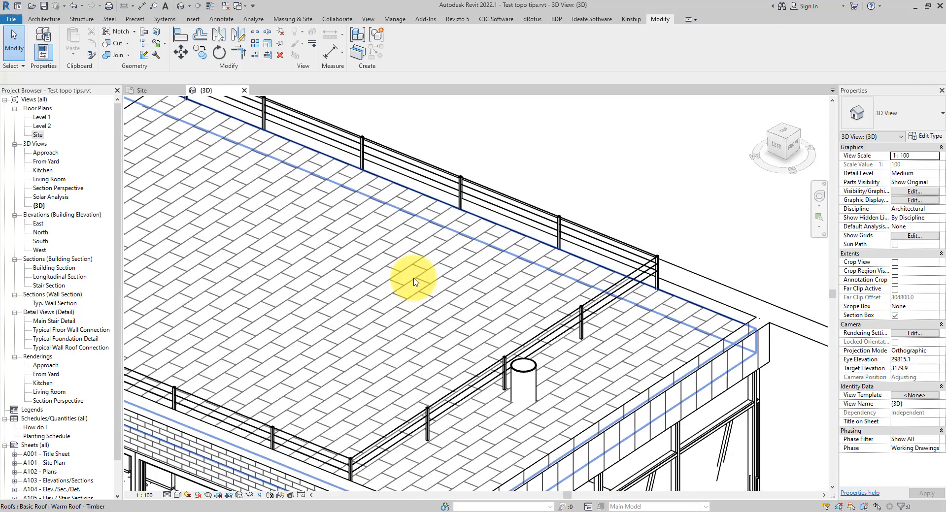
mouse_move(409, 285)
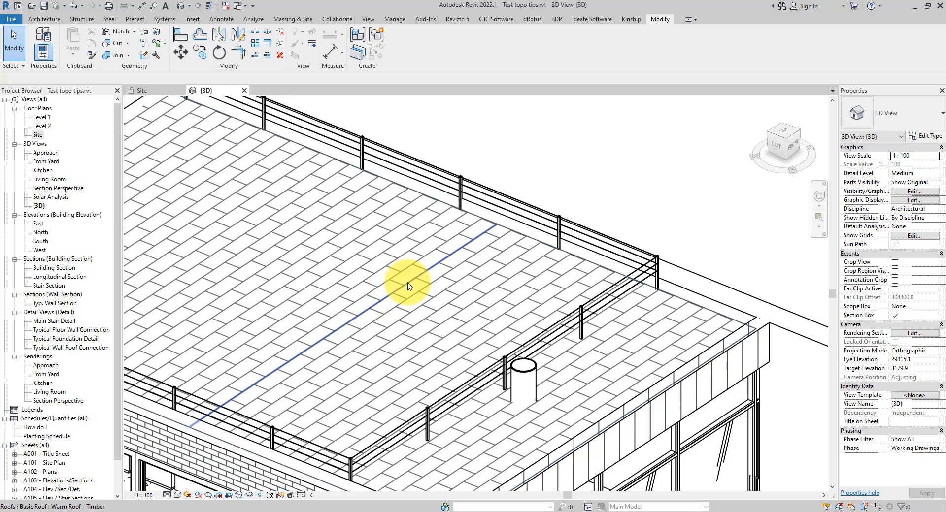
mouse_move(409, 286)
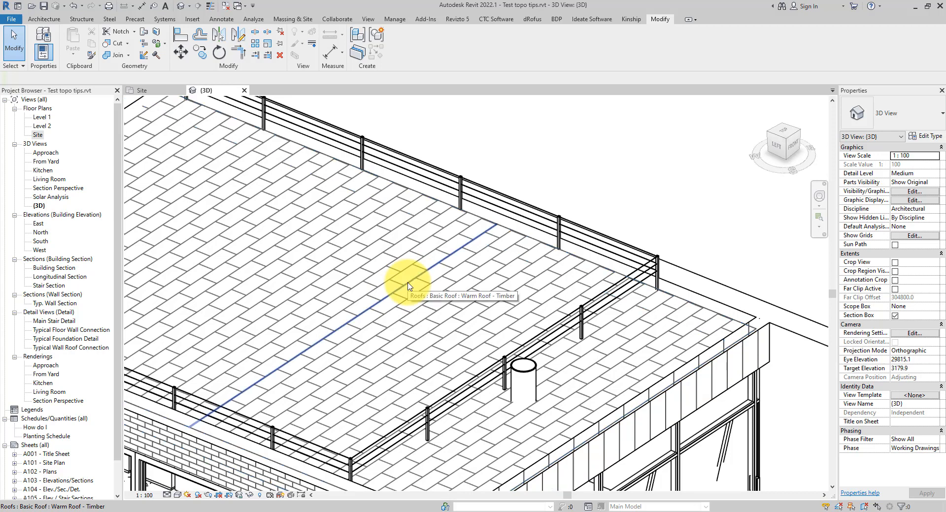
left_click(410, 283)
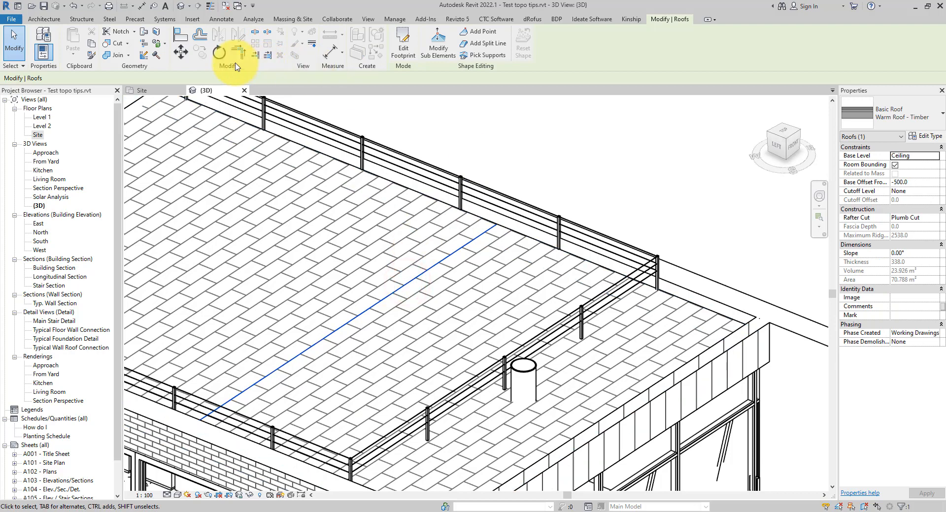
left_click(219, 52)
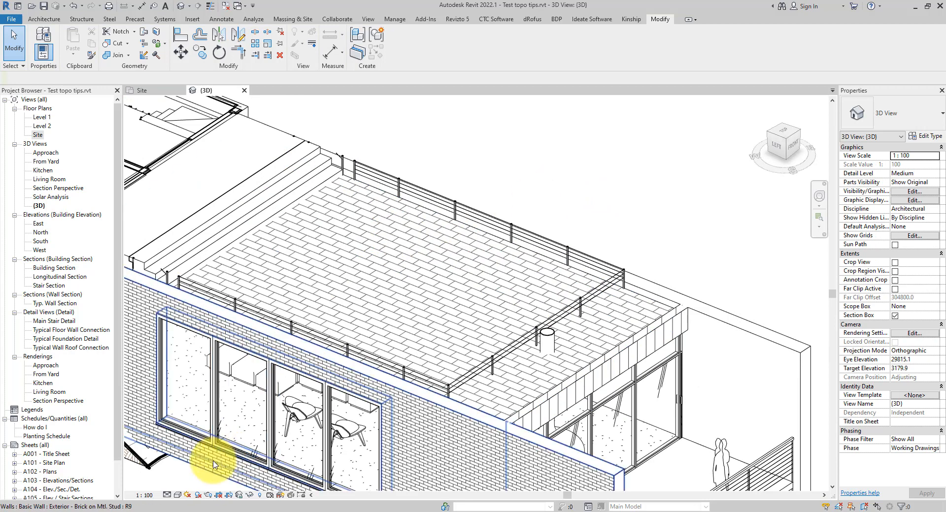
- Keep Hidden Line display and select the Timber Clad wall along the roof edge
left_click(176, 494)
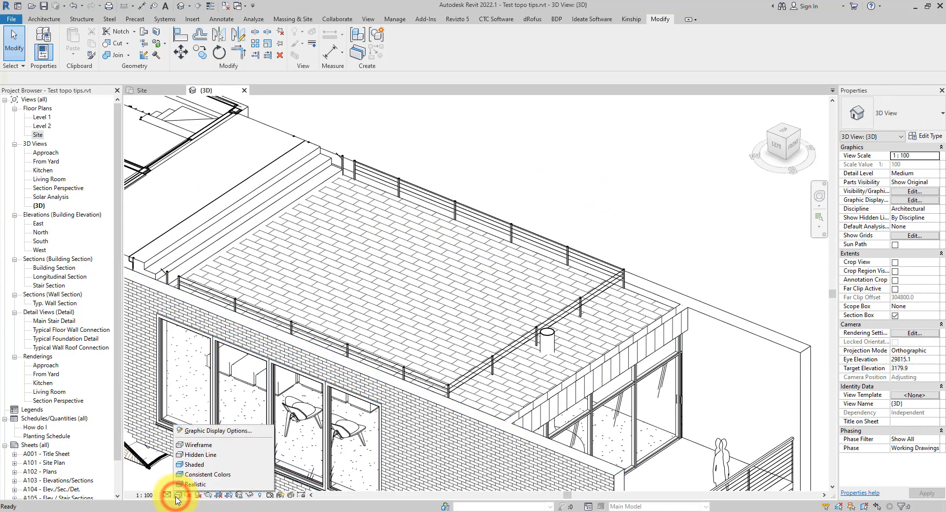
left_click(194, 484)
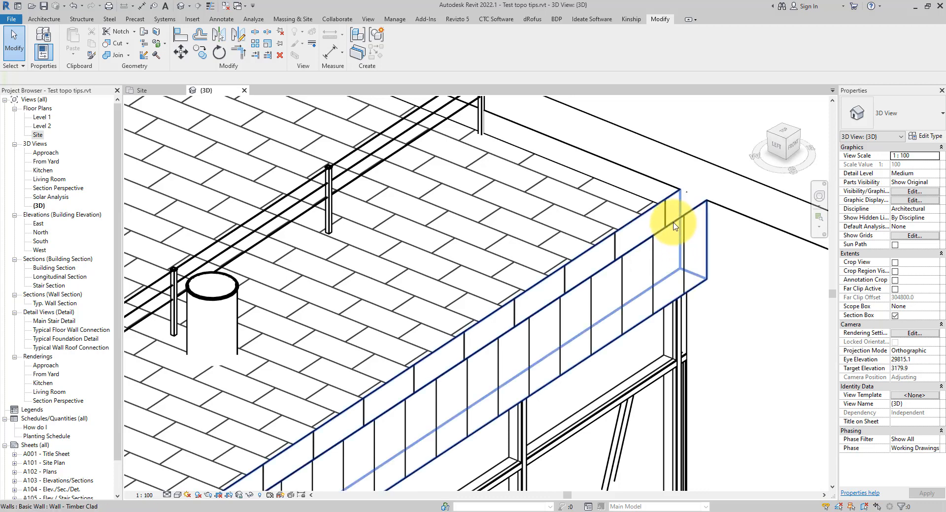
left_click(673, 226)
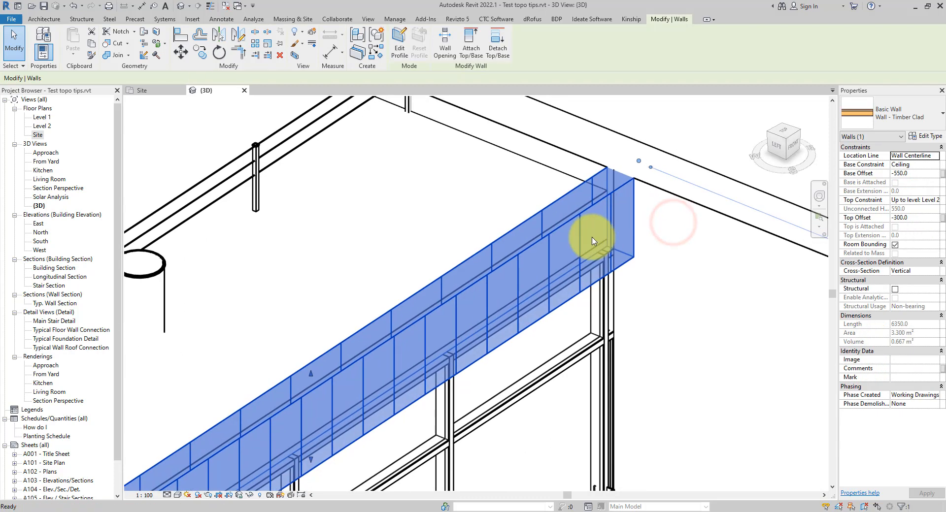
- Reach the exterior timber cladding finish layer's material from the Timber Clad wall type
left_click(922, 136)
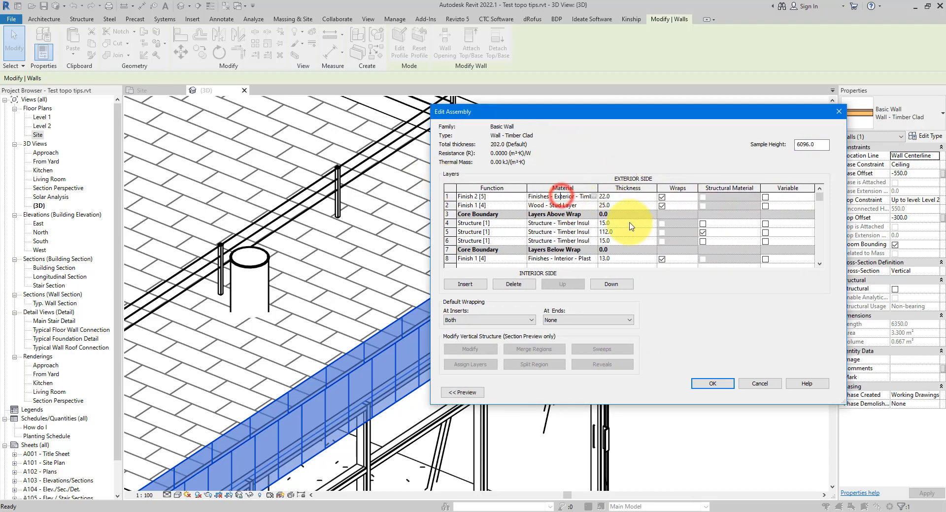
left_click(562, 196)
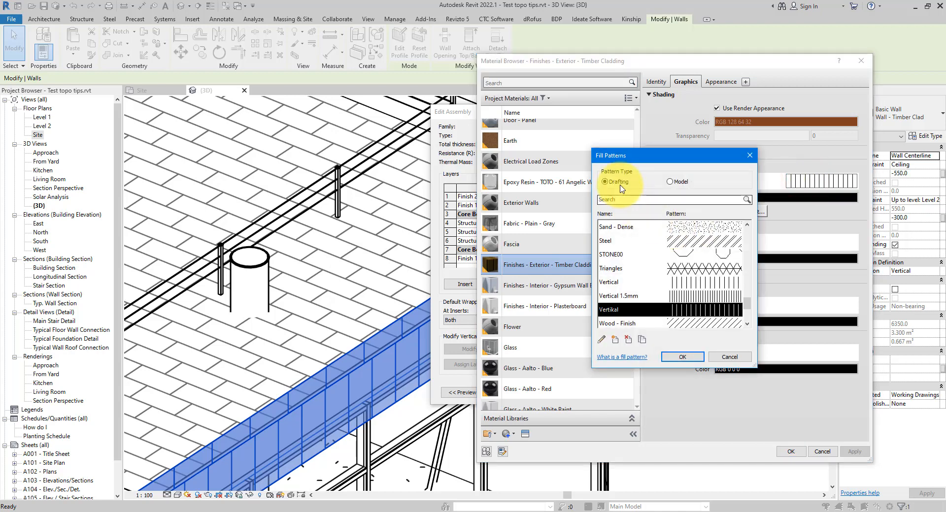
mouse_move(641, 200)
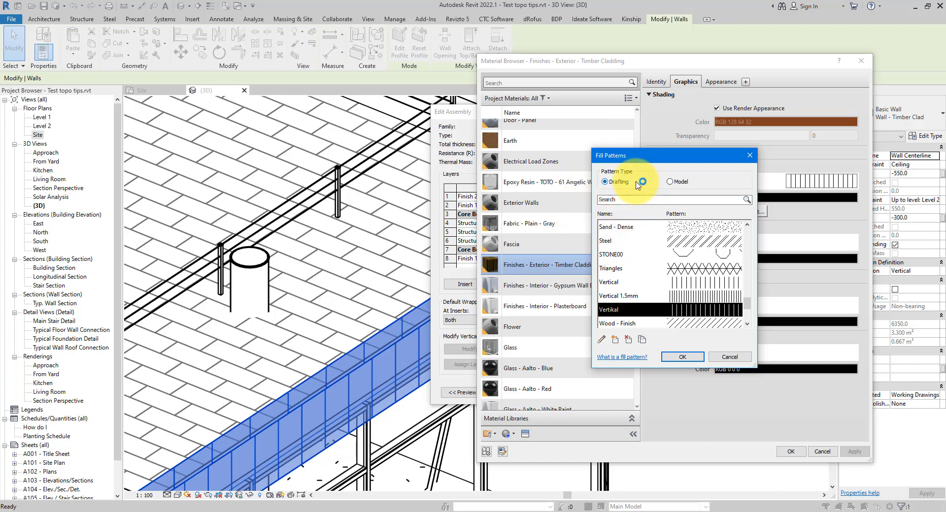
- Assign the 12" VERT model surface pattern to the timber cladding material
left_click(670, 182)
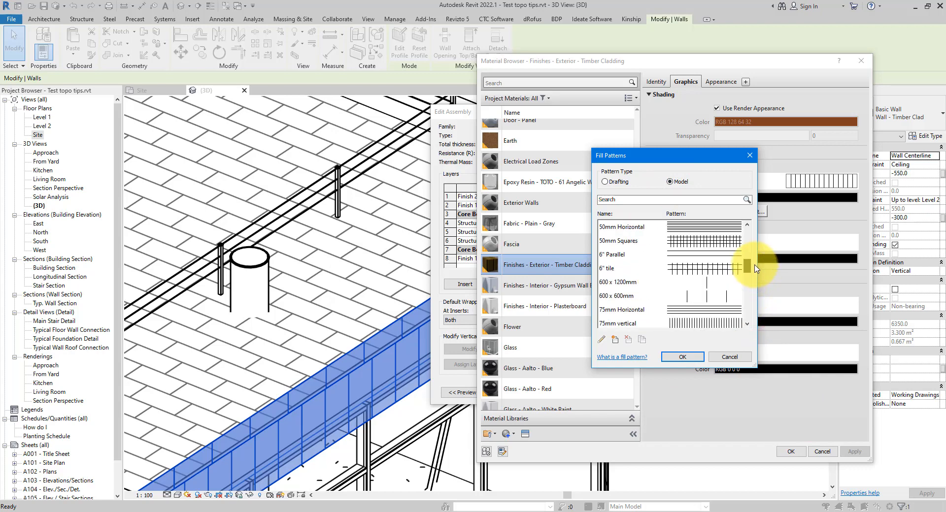
scroll("down", 3)
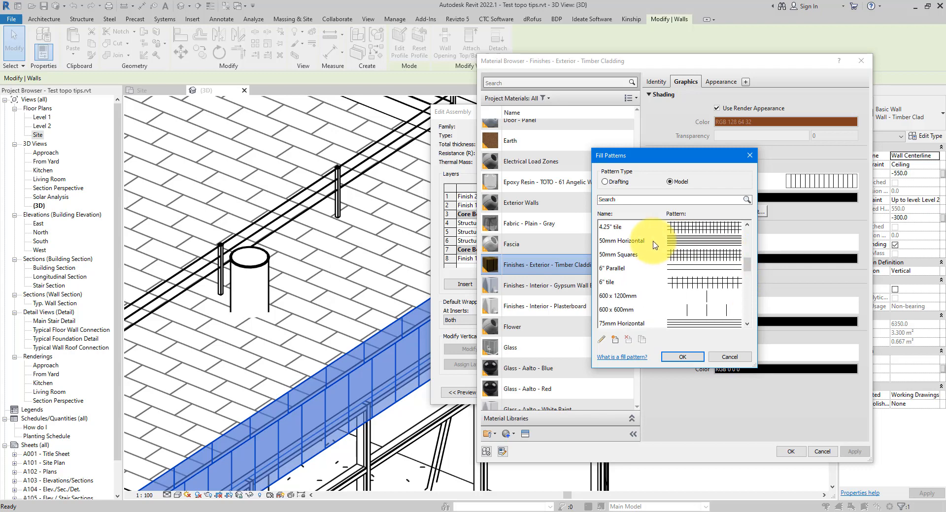
left_click(630, 240)
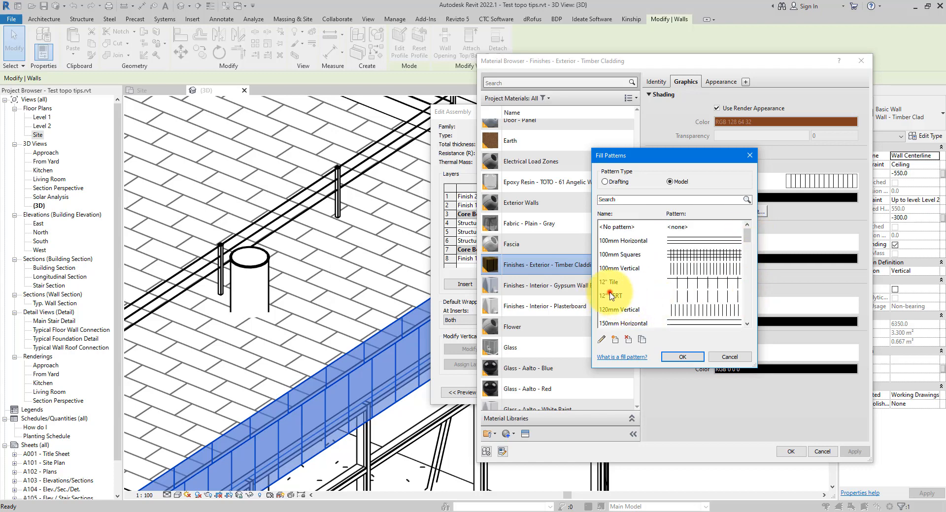
left_click(610, 296)
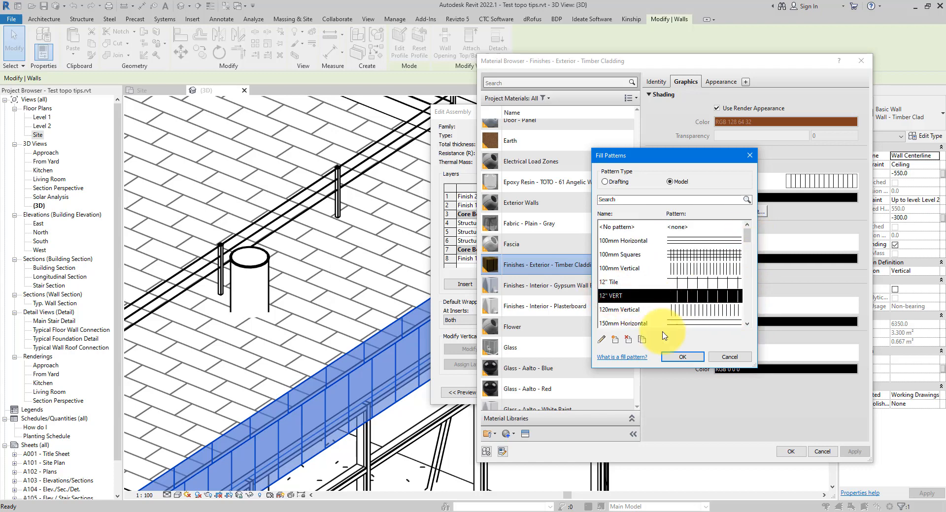
left_click(682, 357)
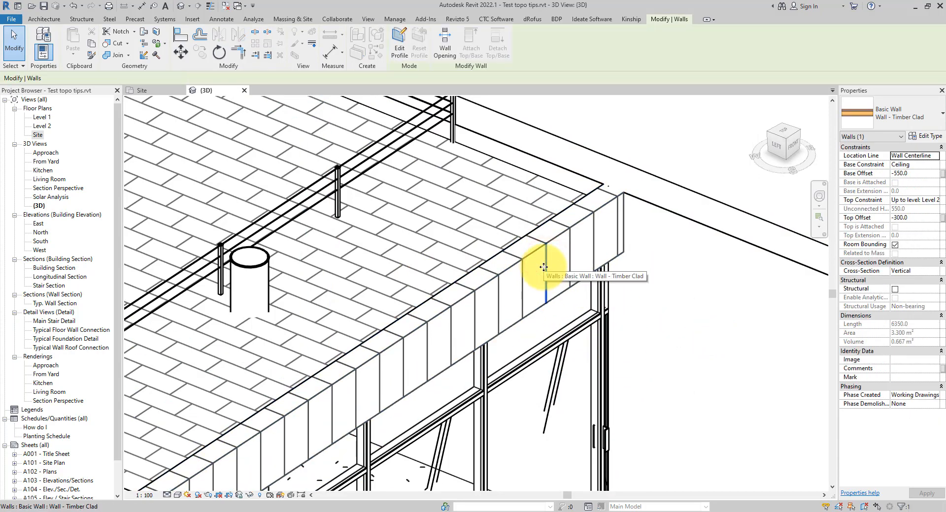
- Rotate the wall's vertical cladding surface pattern by 45 degrees
left_click(179, 495)
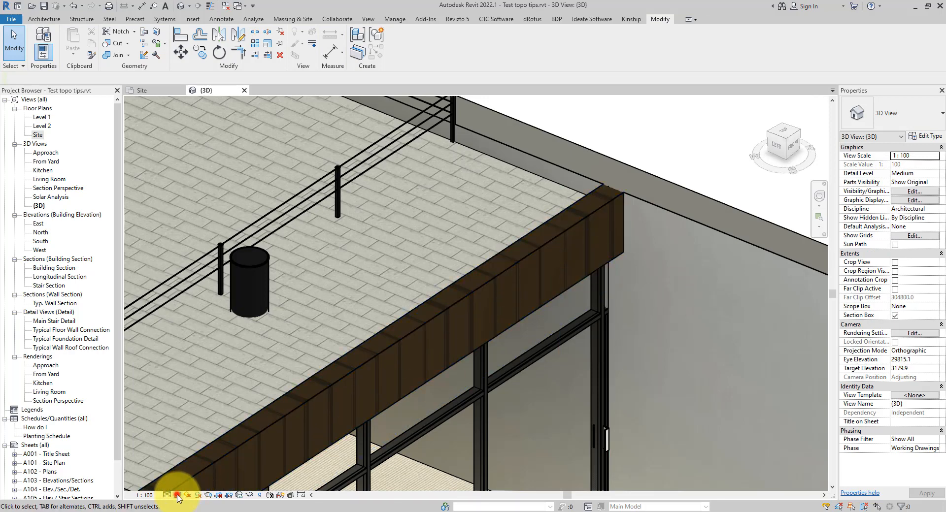
left_click(178, 494)
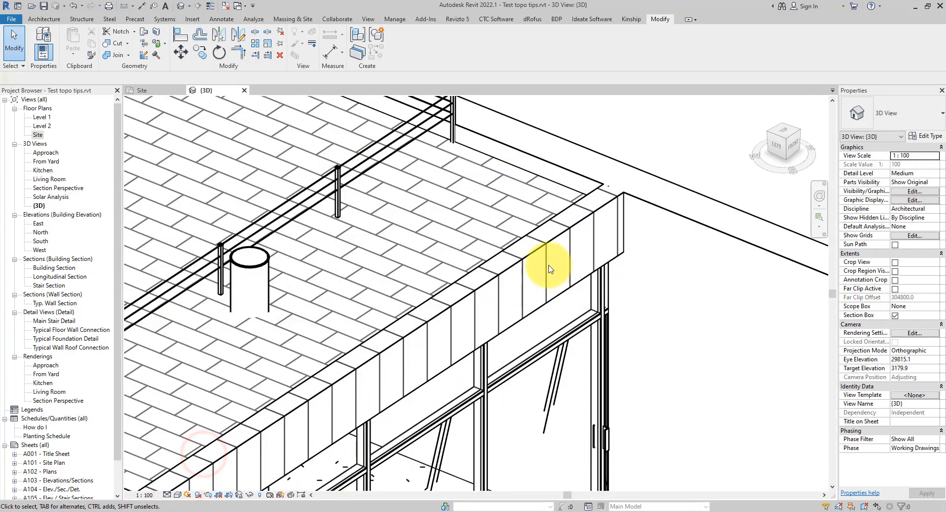
left_click(549, 269)
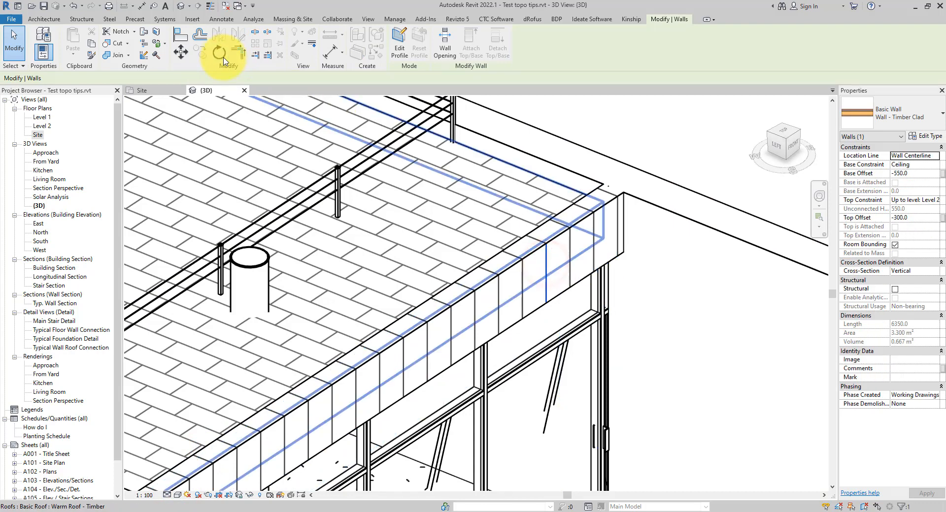
left_click(221, 51)
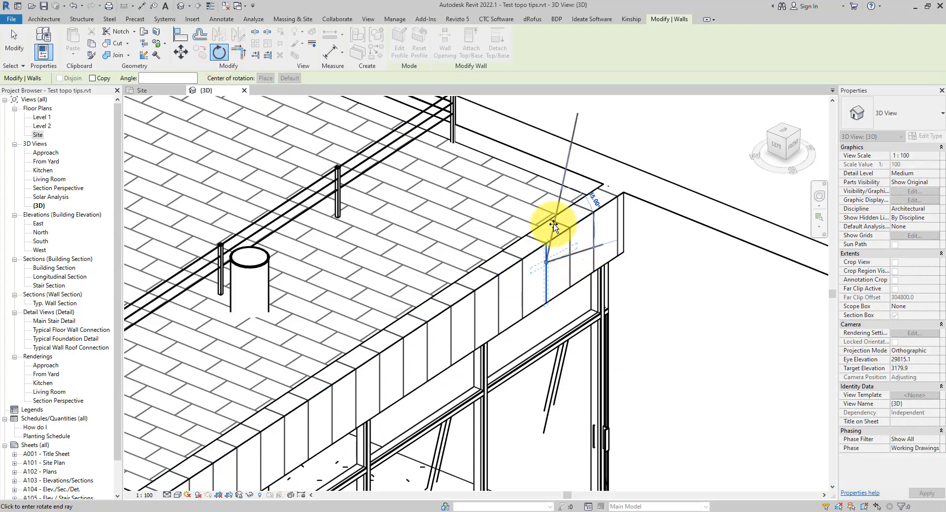
type("45")
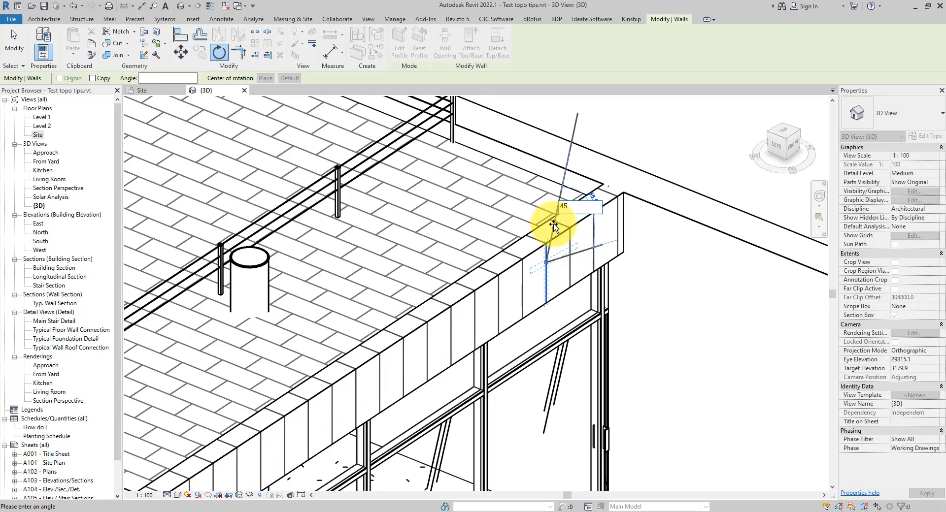
left_click(605, 278)
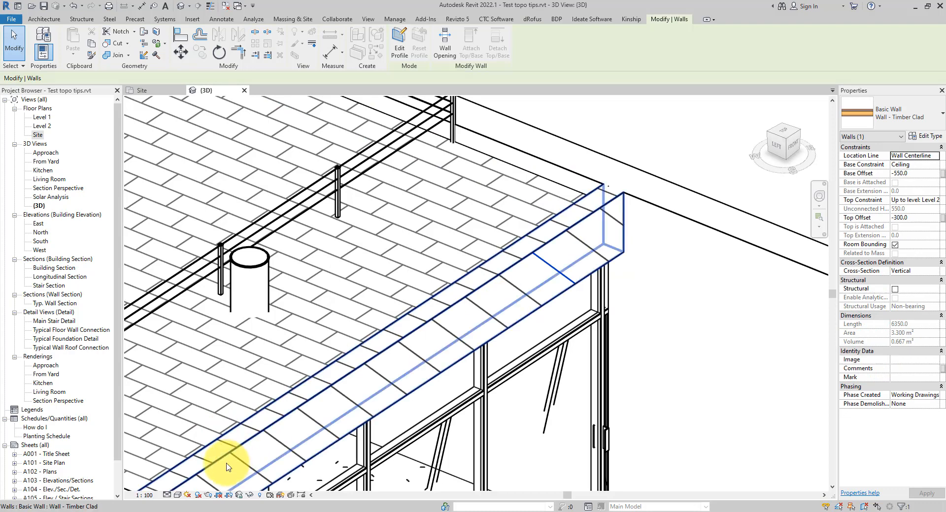
- Show the rotated cladding in Realistic visual style
left_click(177, 494)
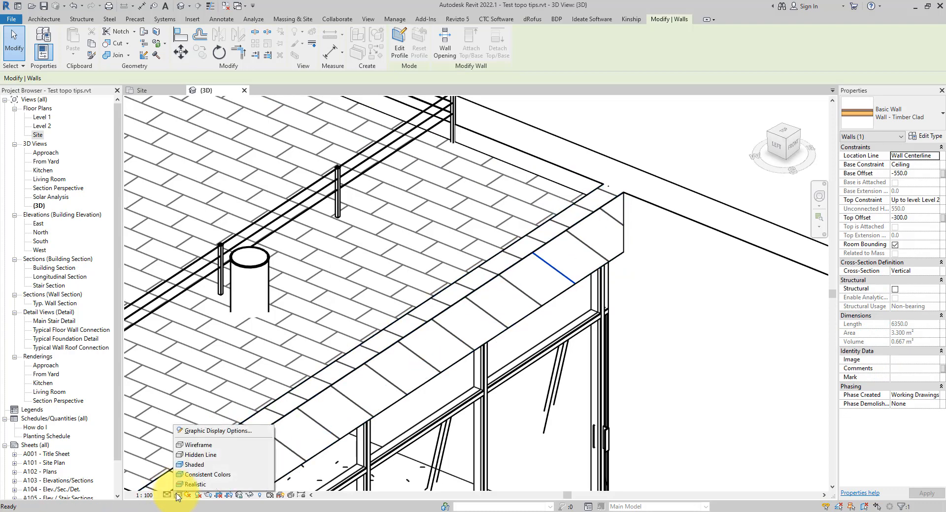
left_click(194, 464)
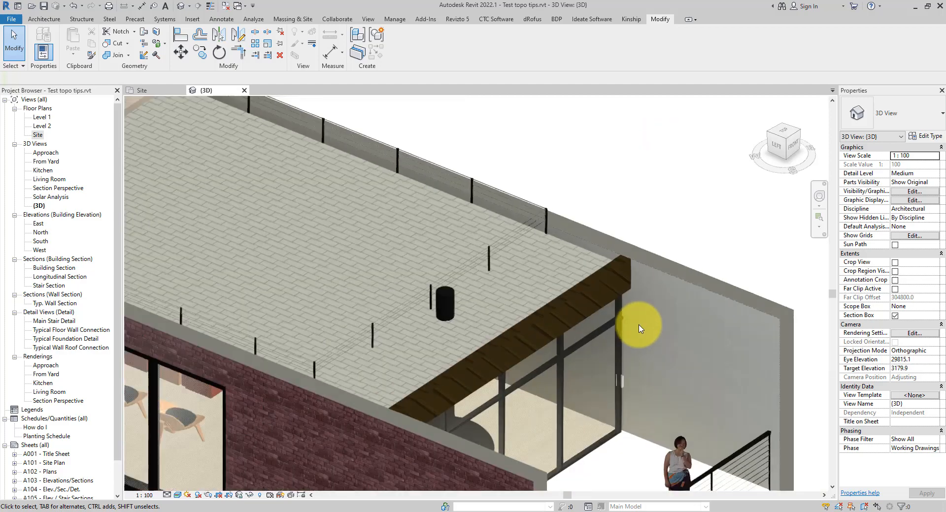
- Orbit the model to face the top edge of the exterior brick wall
left_click_drag(639, 329, 546, 235)
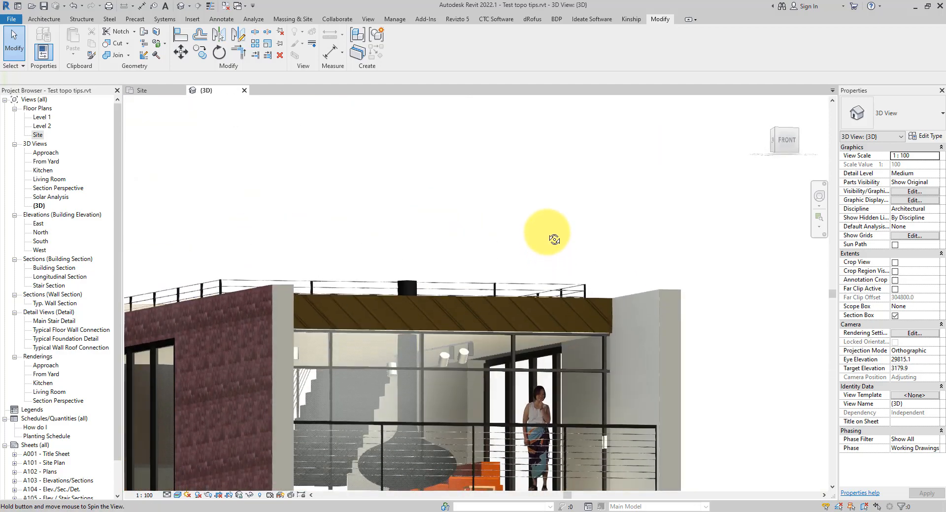
left_click_drag(546, 233, 488, 211)
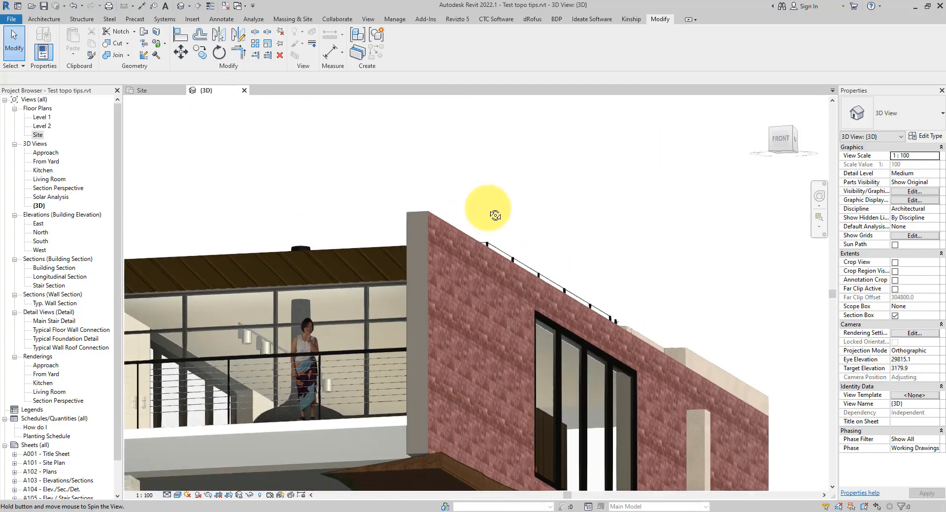
left_click_drag(488, 217, 615, 327)
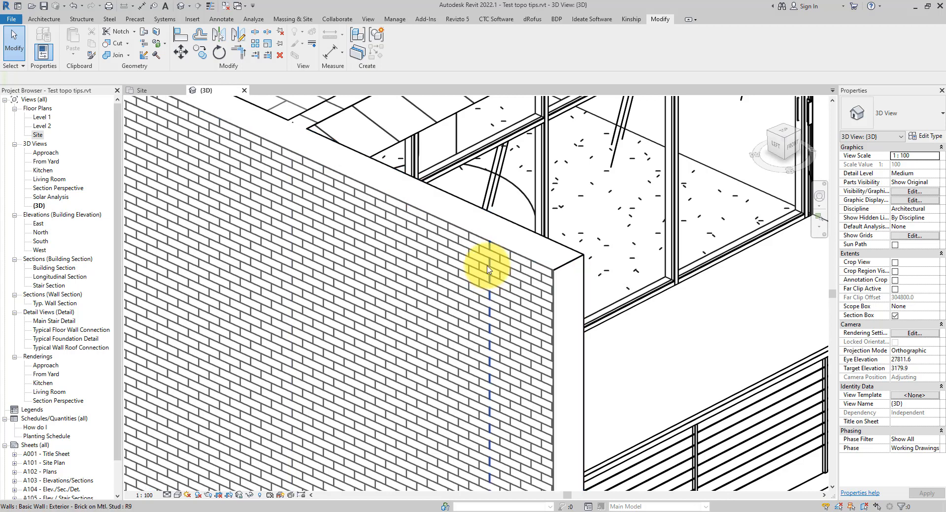
left_click(489, 272)
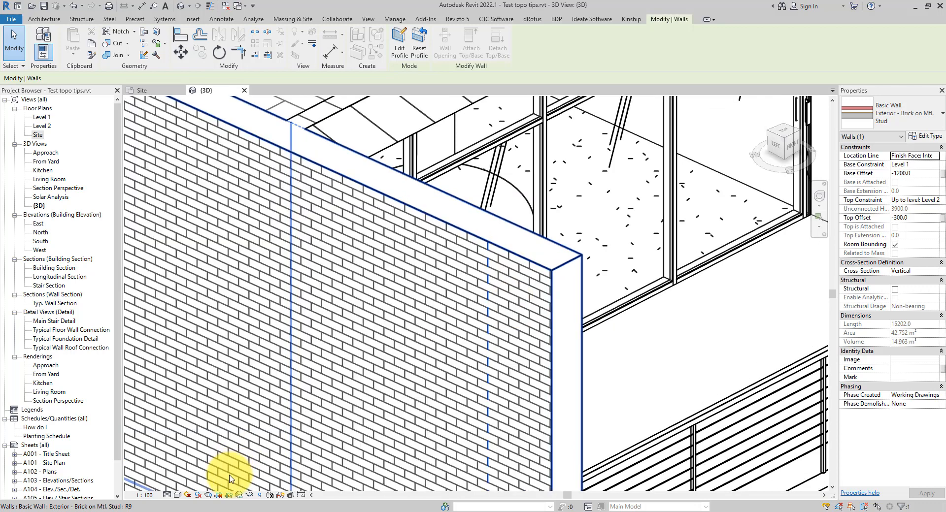
left_click(207, 495)
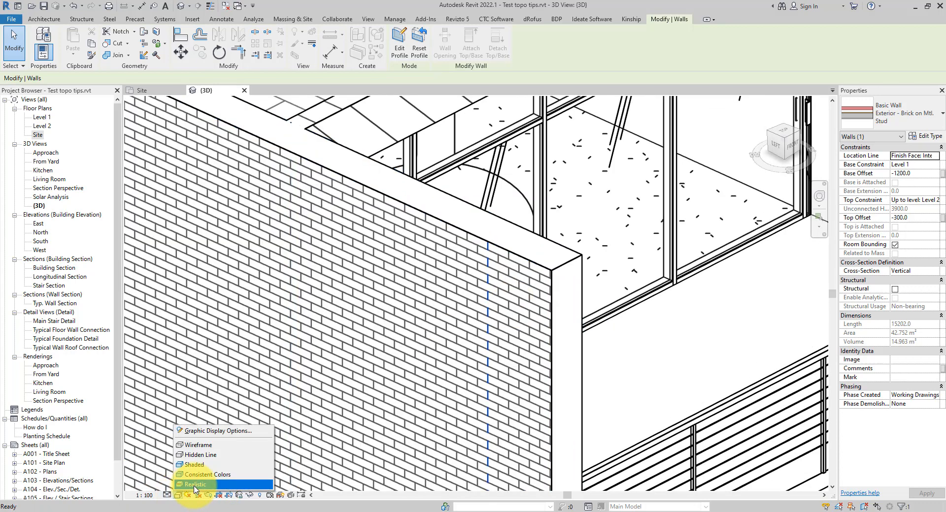
left_click(195, 485)
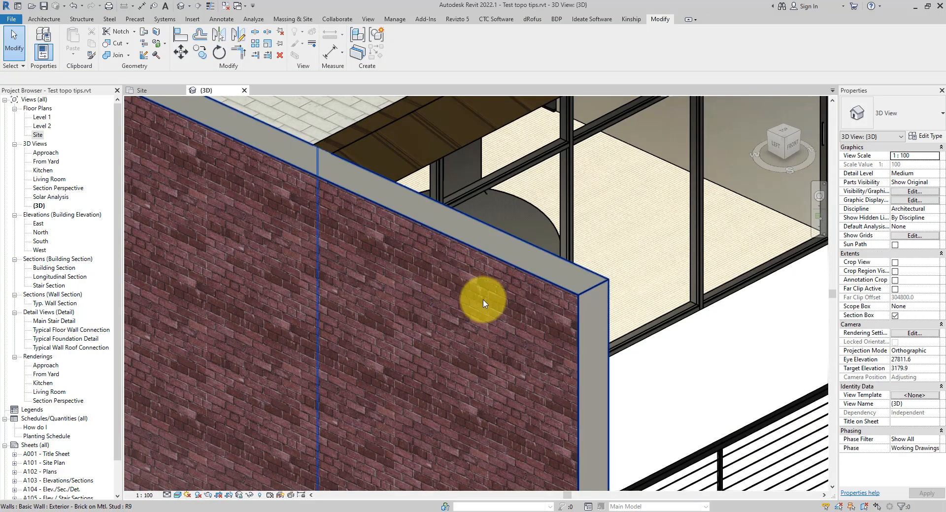
mouse_move(558, 289)
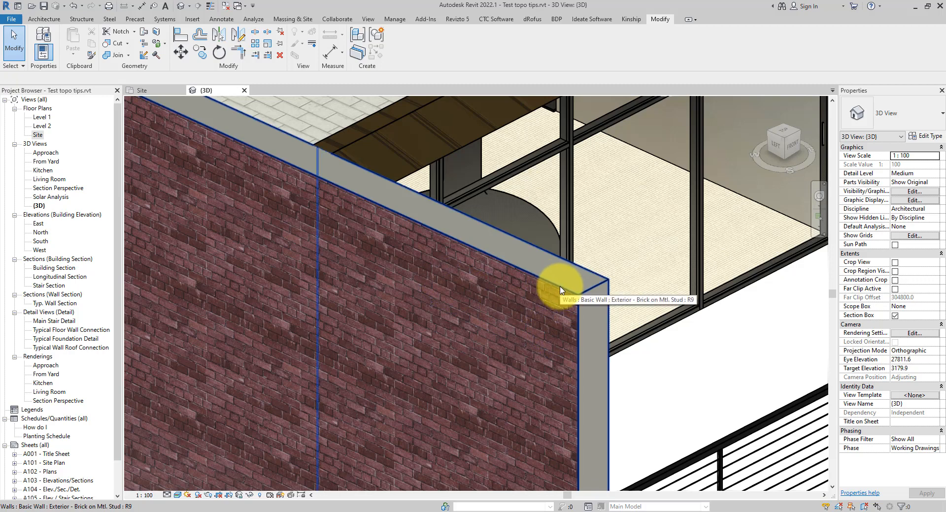
left_click(175, 495)
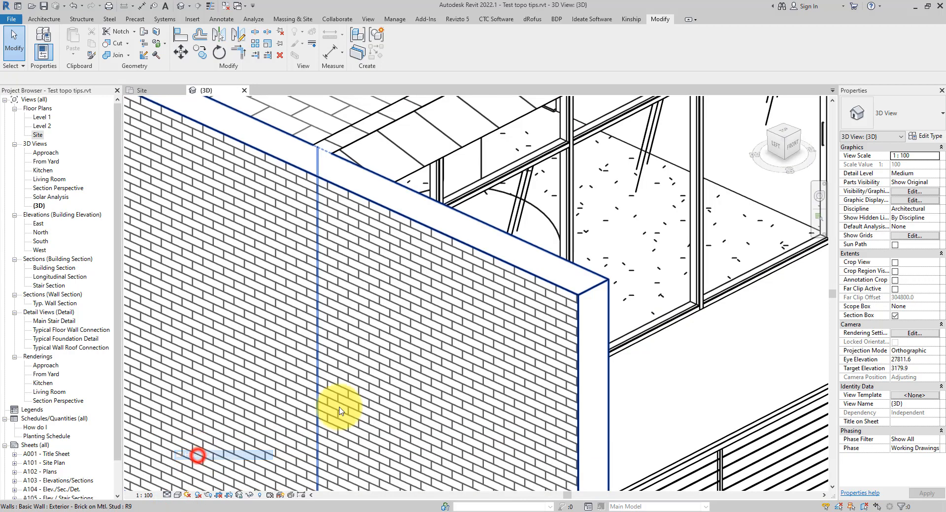
mouse_move(536, 320)
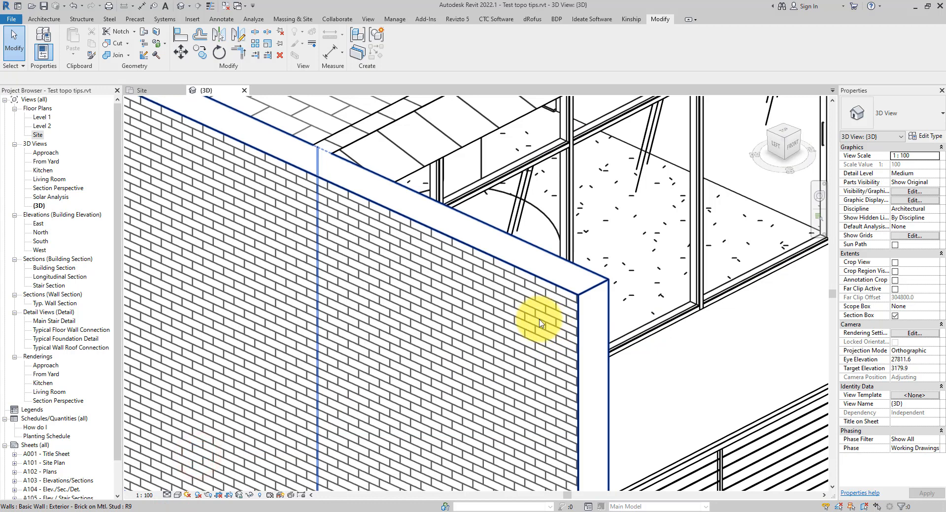
left_click(539, 320)
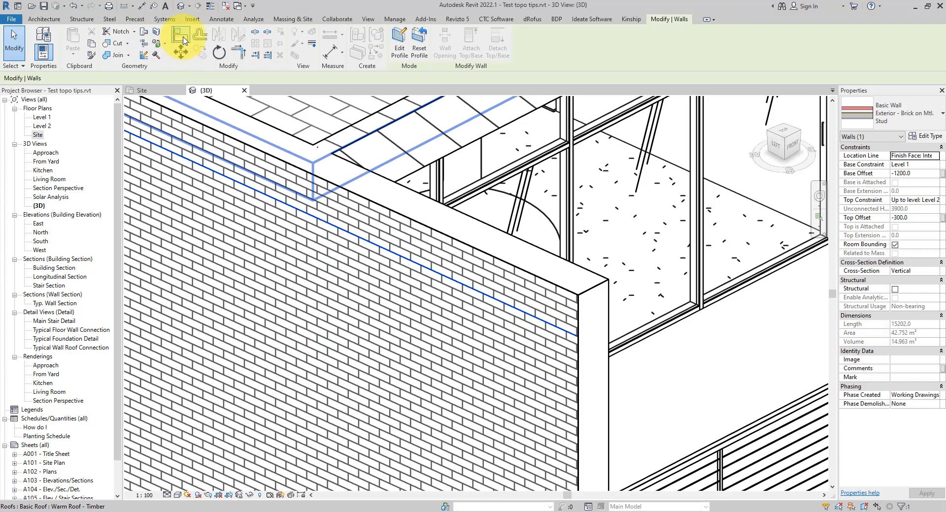
- Align the brick courses to the wall's top edge and view them in Realistic style
left_click(181, 37)
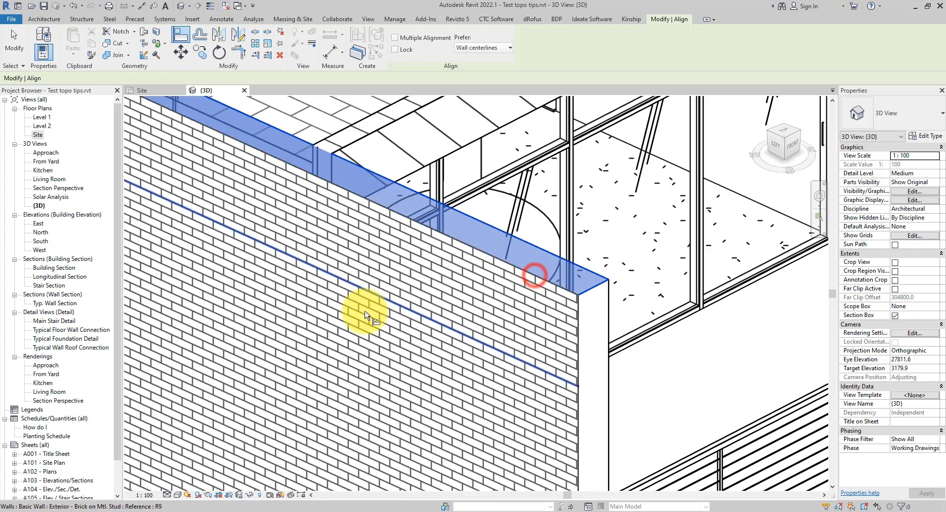
mouse_move(543, 332)
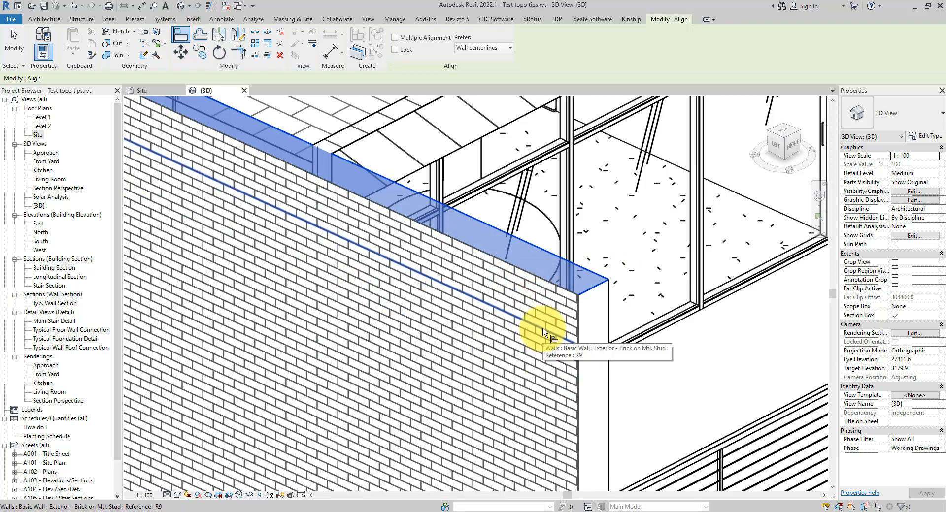
left_click(540, 336)
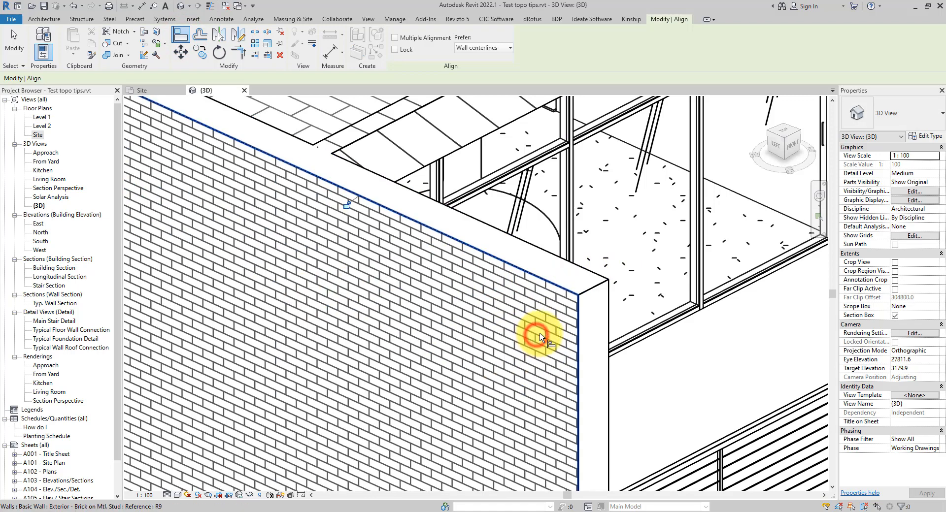
left_click(179, 495)
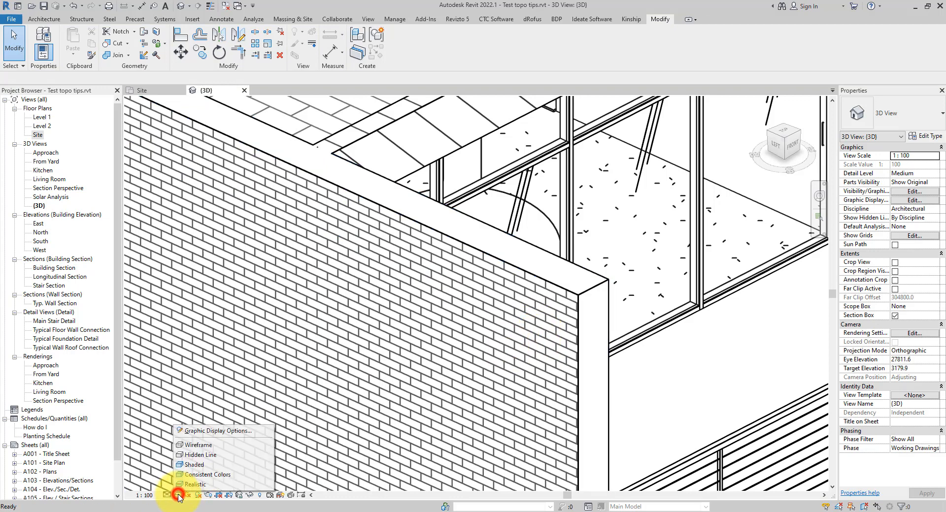
left_click(195, 484)
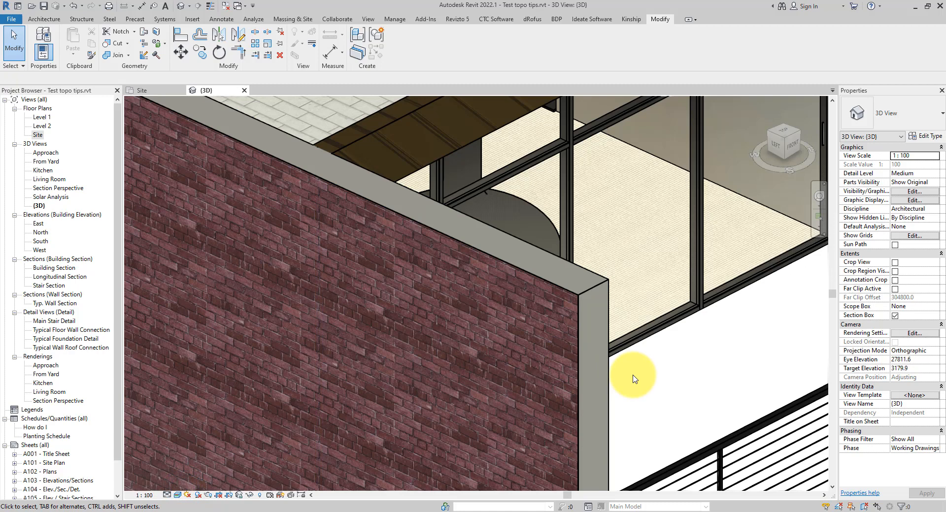
mouse_move(553, 331)
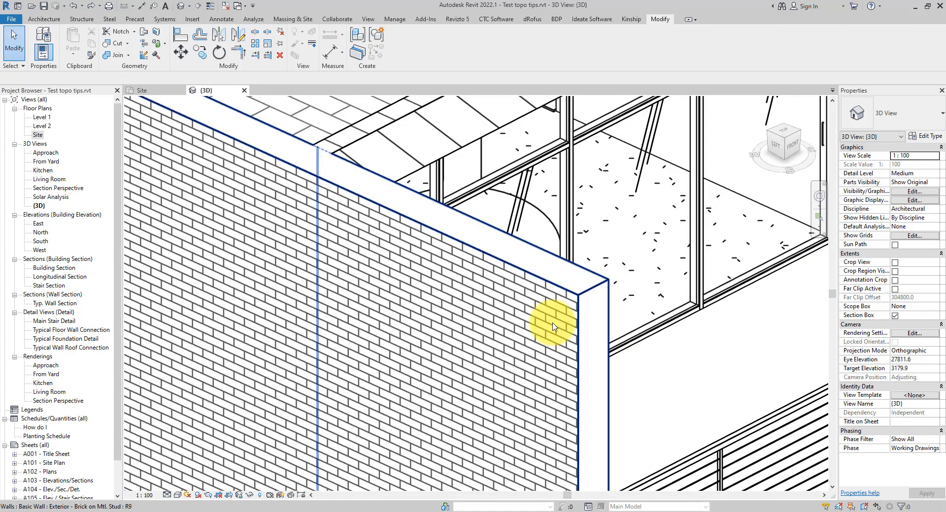
- Align a brick course line to the wall's top edge, then display the wall in Realistic visual style
left_click(182, 34)
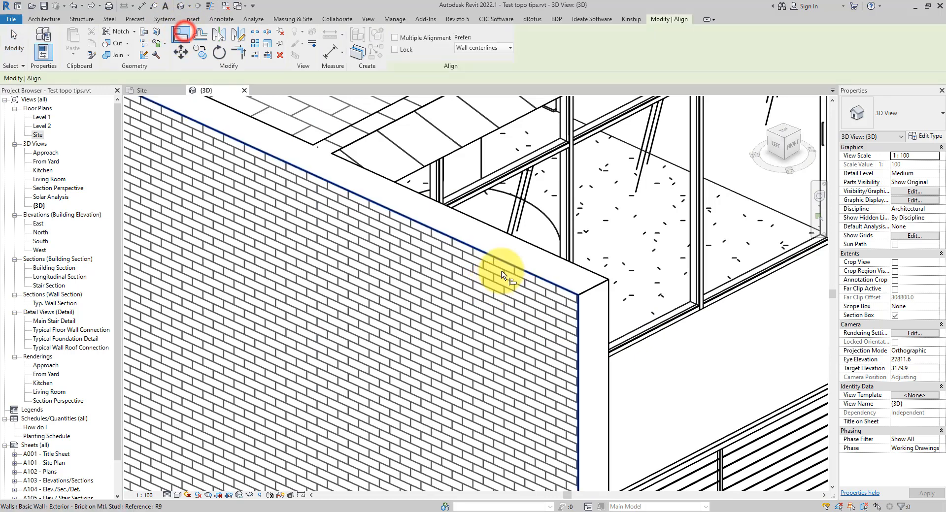
left_click(508, 261)
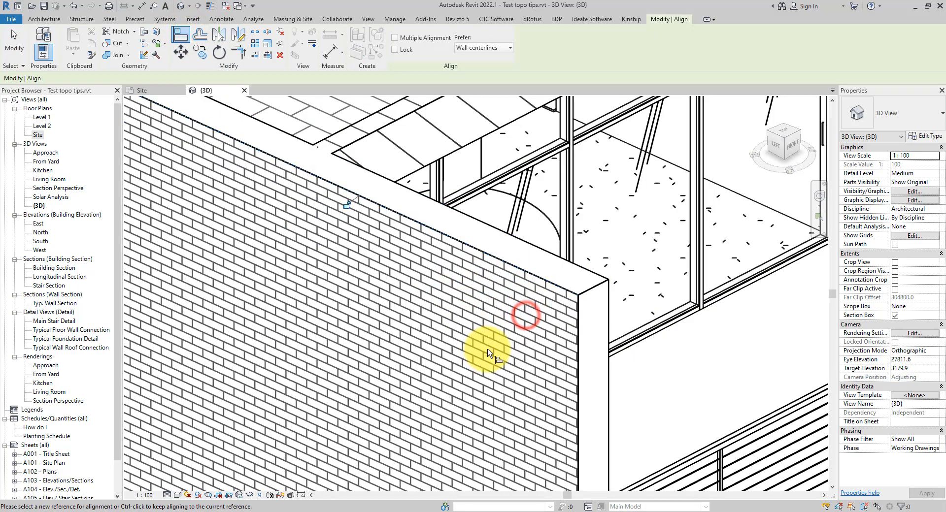
left_click(183, 496)
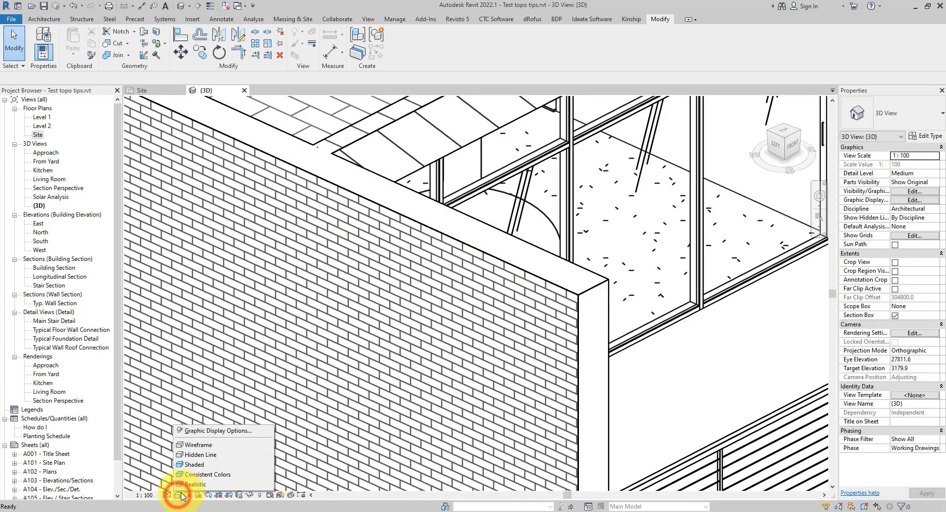
left_click(194, 484)
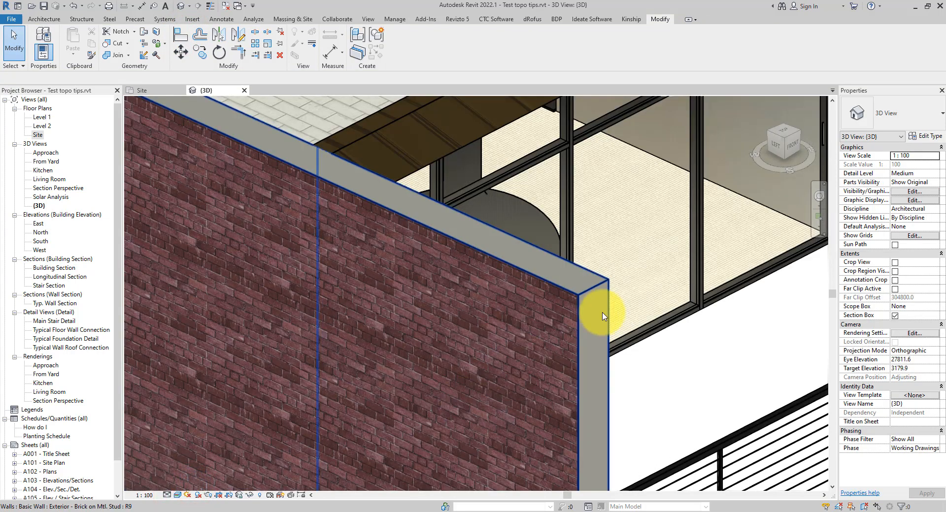
mouse_move(401, 216)
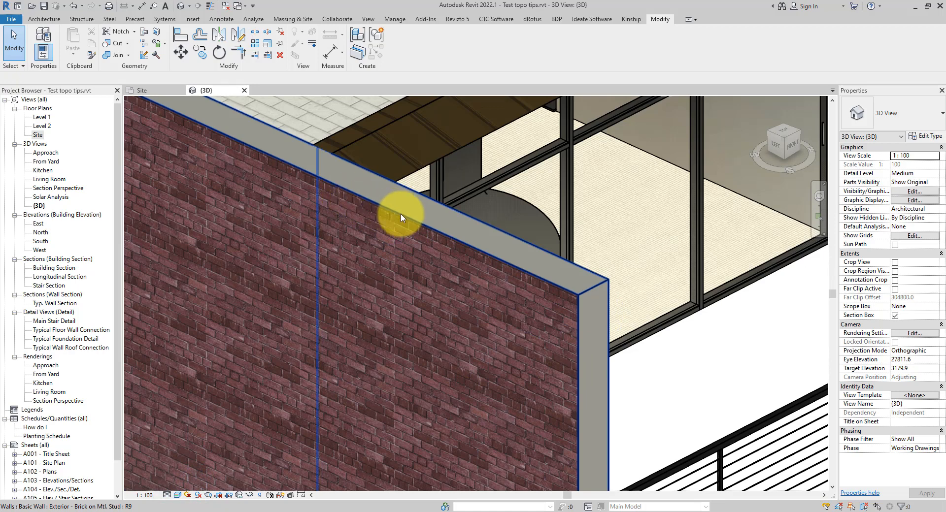
mouse_move(479, 265)
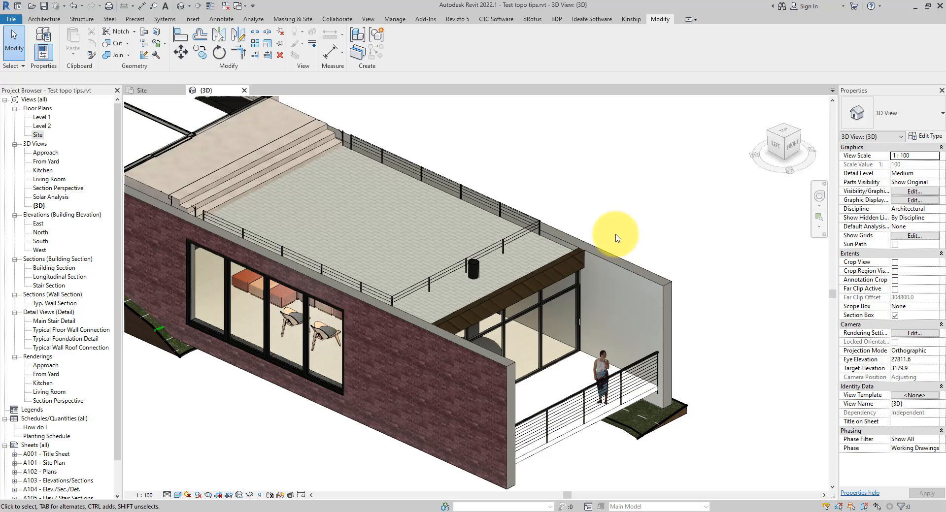
mouse_move(616, 238)
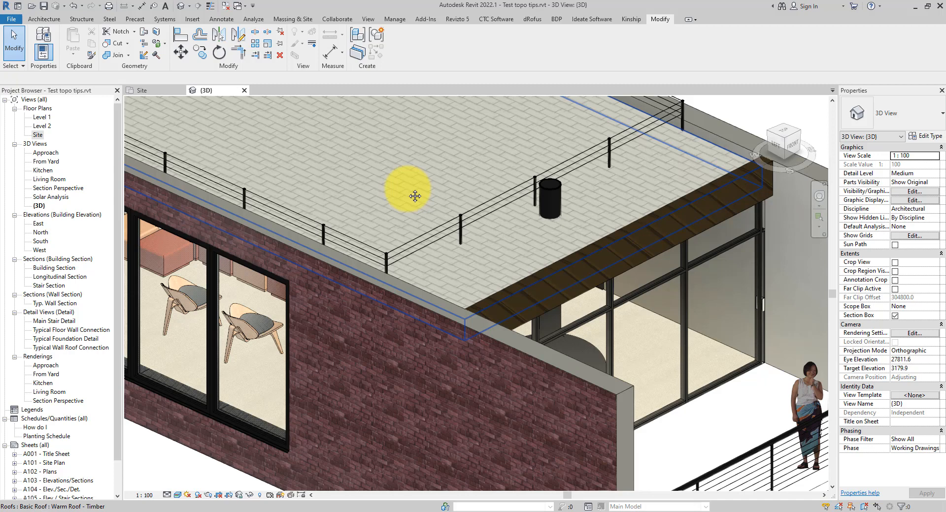
mouse_move(550, 235)
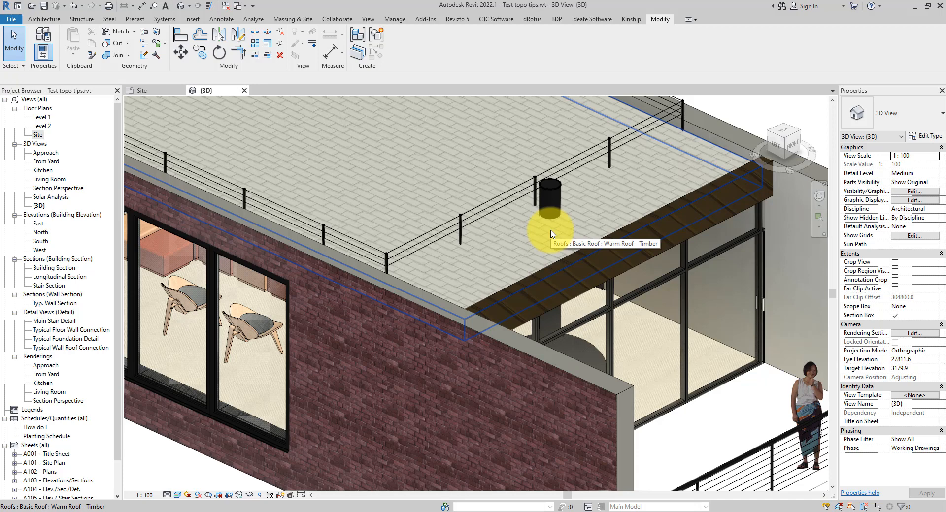
mouse_move(398, 371)
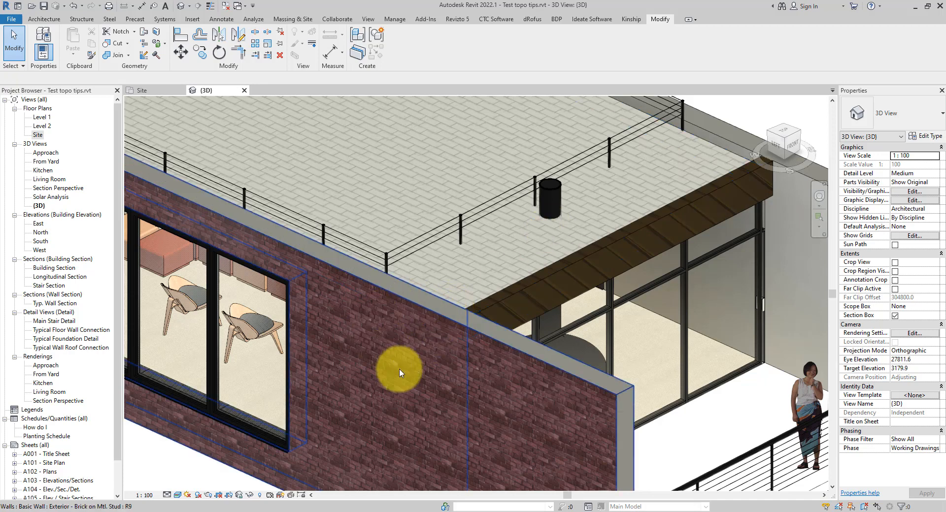
mouse_move(399, 372)
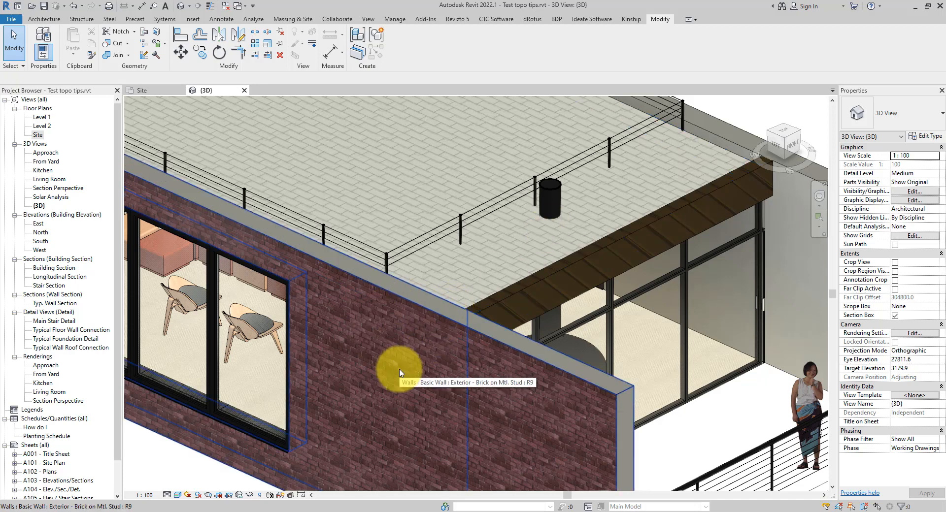